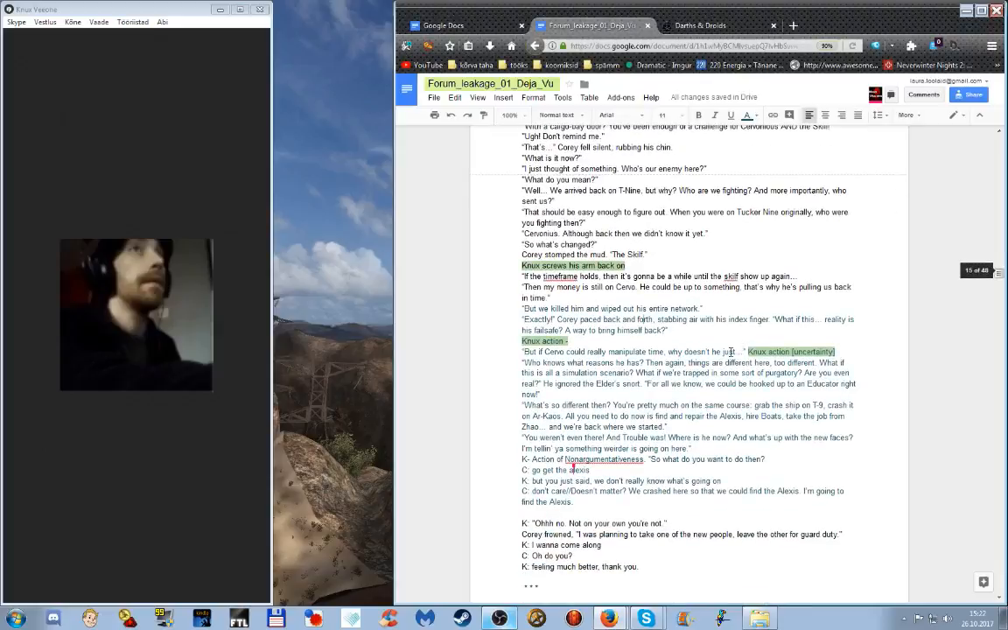
Scroll down through the draft, then switch to the Chaos Nova website tab
scroll(down, 3)
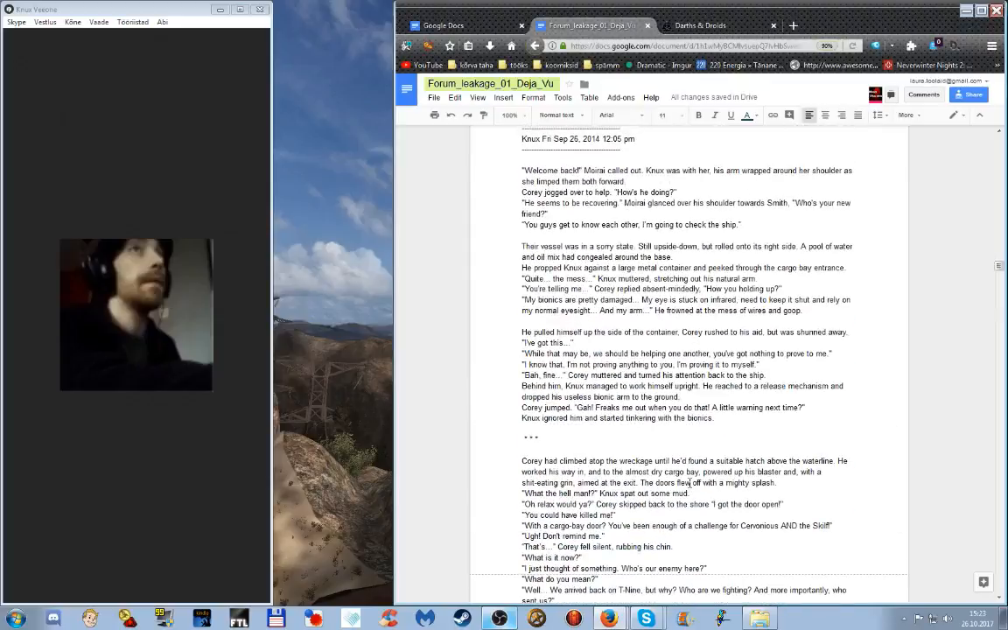
scroll(down, 3)
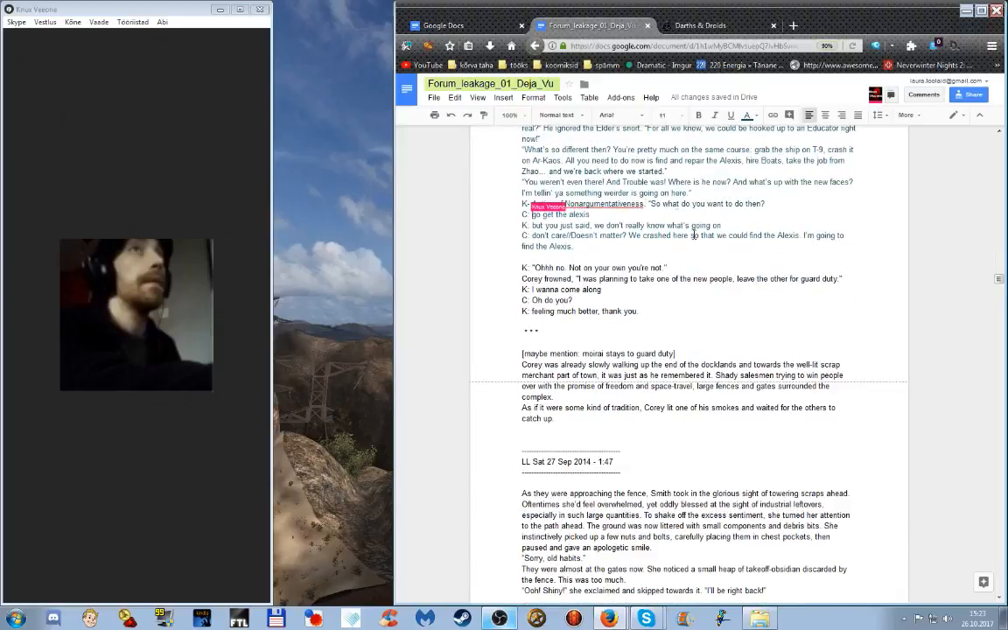
scroll(down, 3)
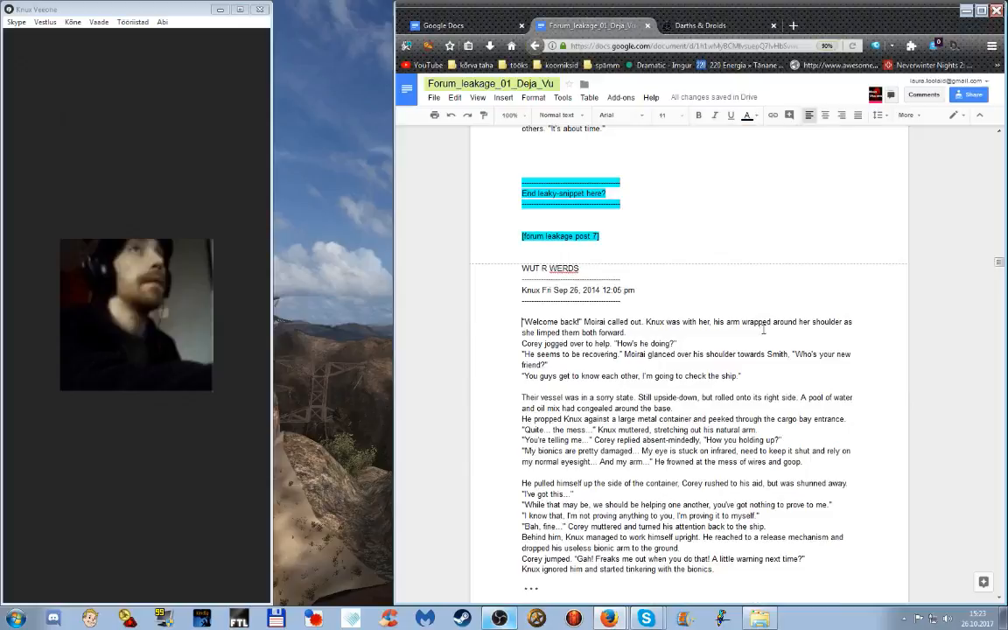
scroll(down, 3)
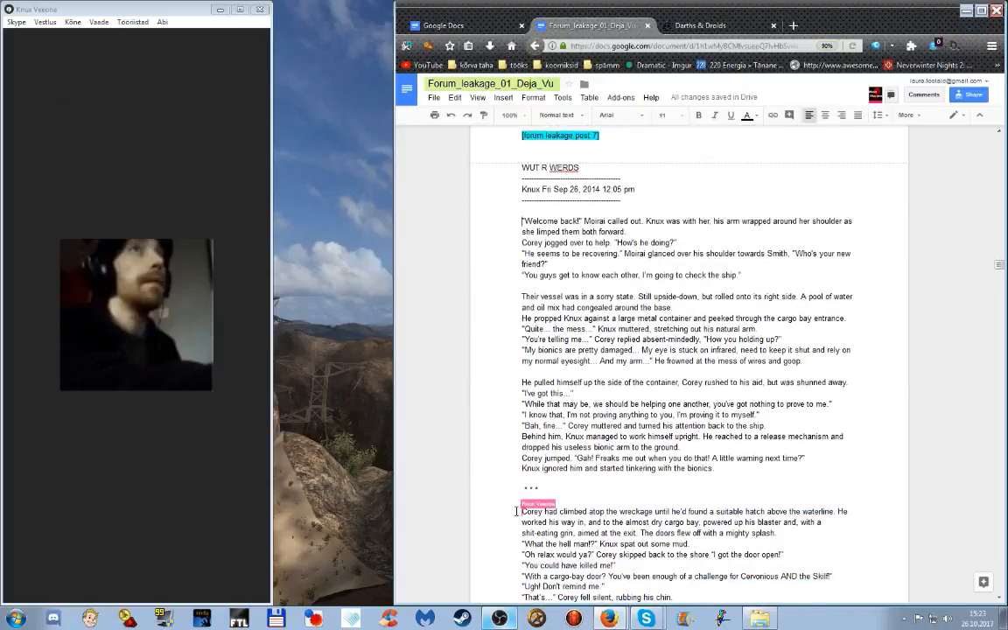
scroll(down, 3)
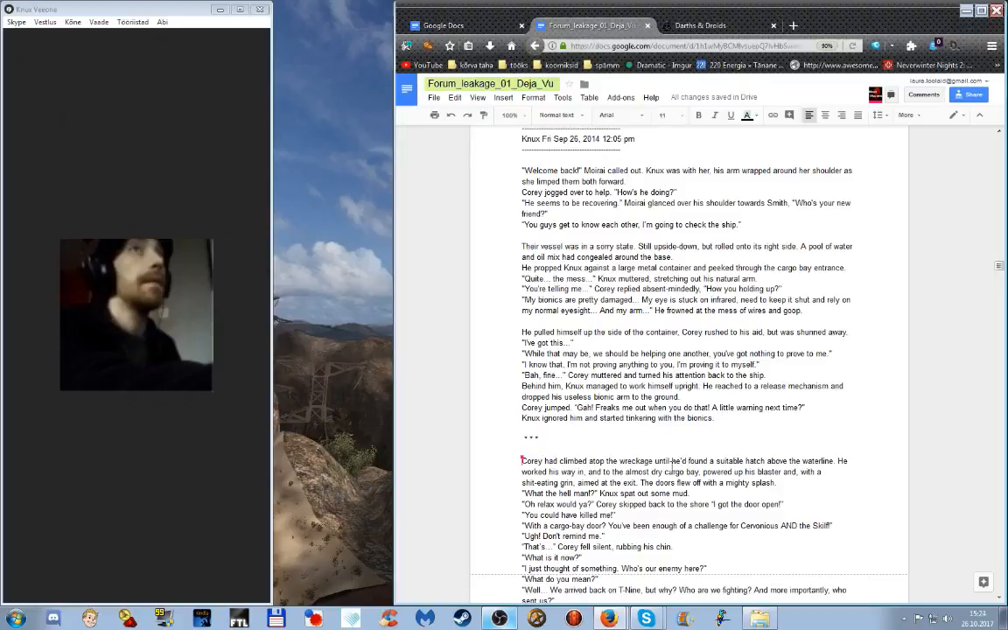
mouse_move(663, 505)
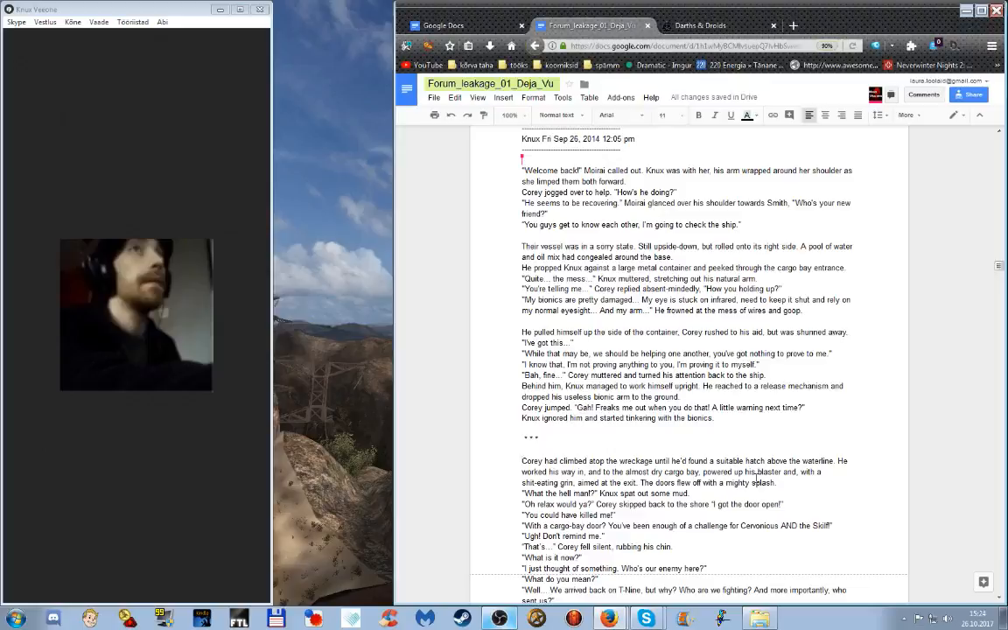
click(795, 27)
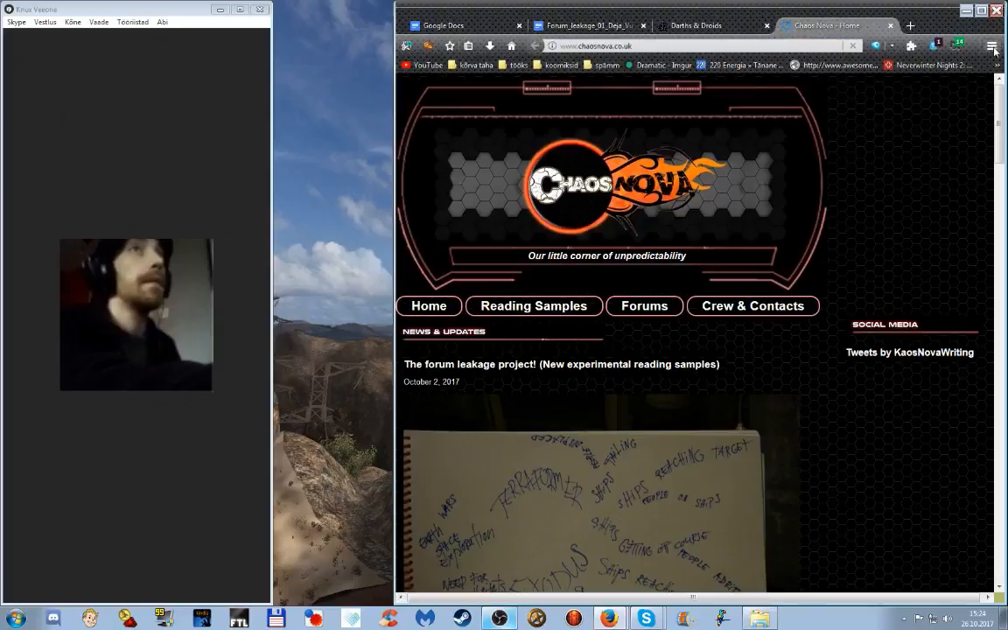
Bring up the Reading Samples list and choose 'Leaked from the forums: Deja Vu (part 1)'
click(534, 305)
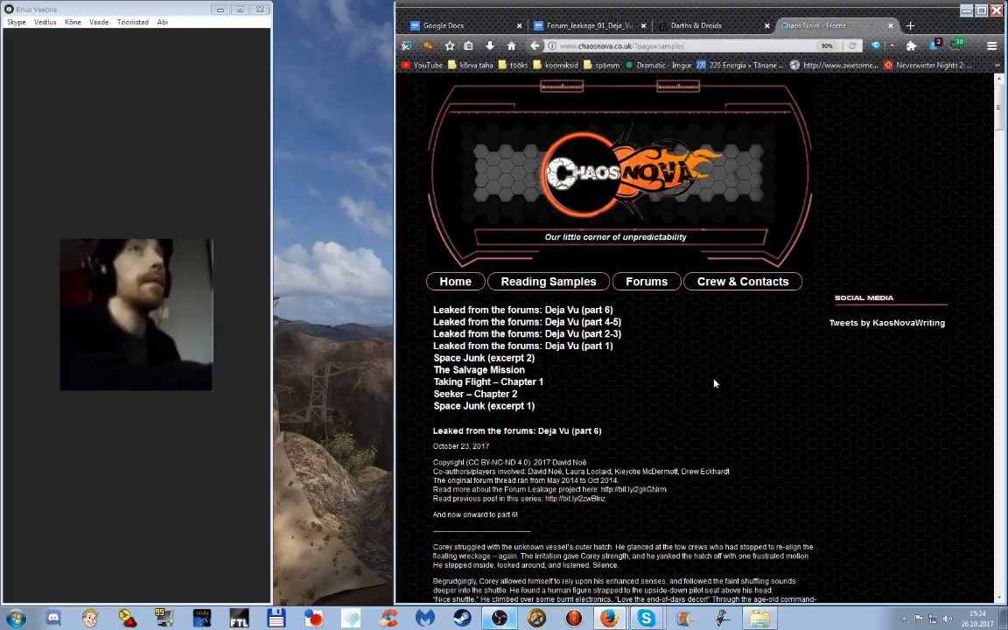
mouse_move(525, 347)
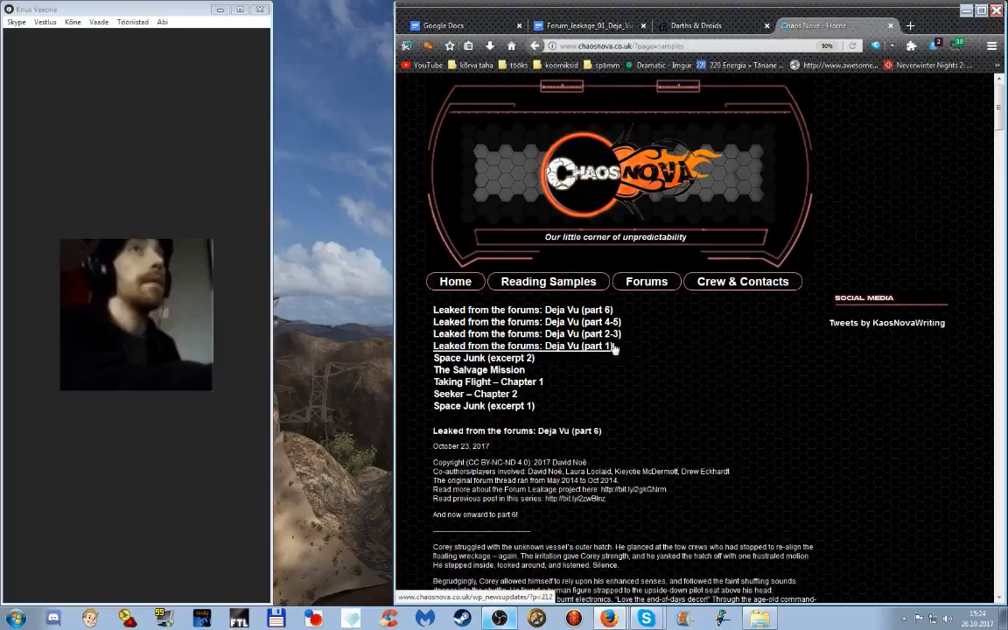
scroll(down, 3)
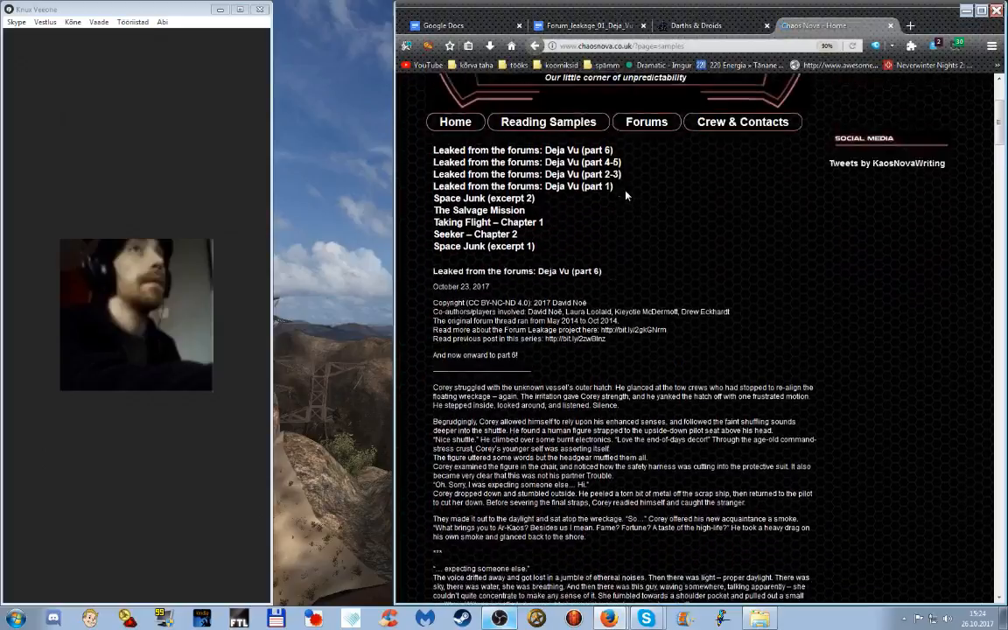
click(521, 186)
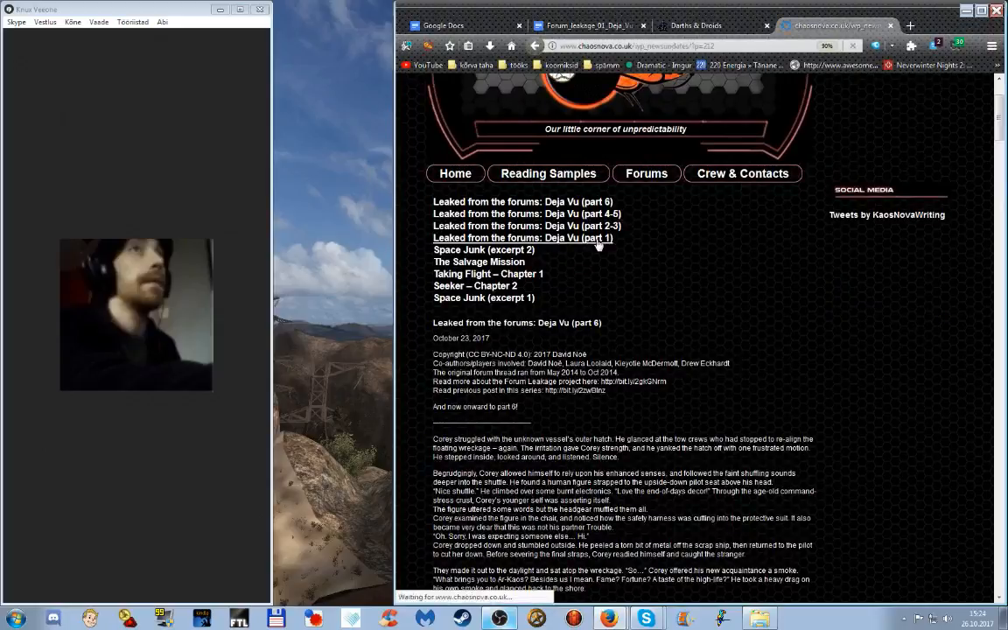
View the Deja Vu (part 1) post, then show all posts in the Reading Samples category
click(522, 238)
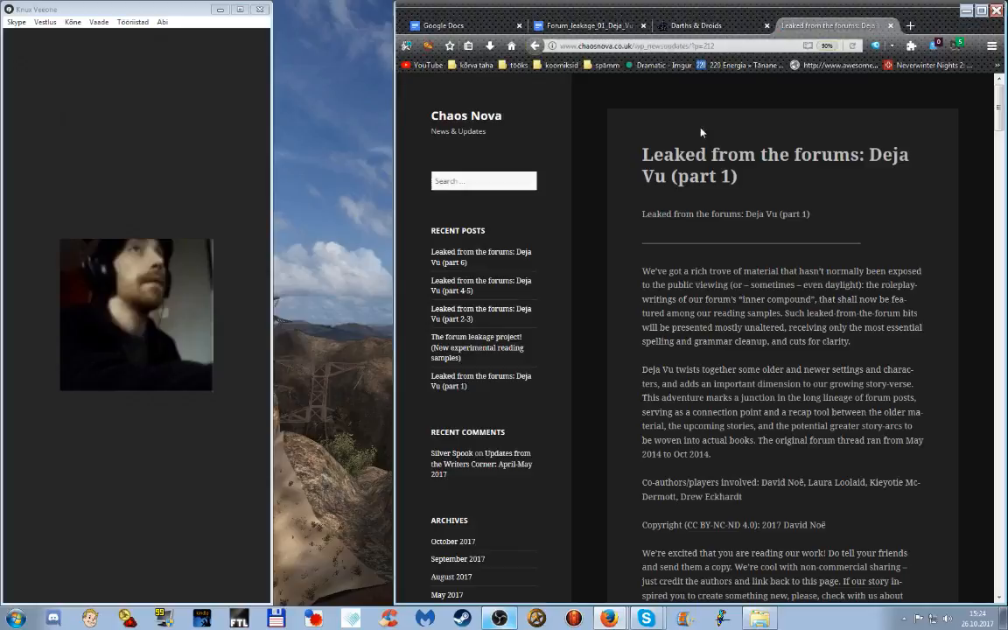
mouse_move(804, 196)
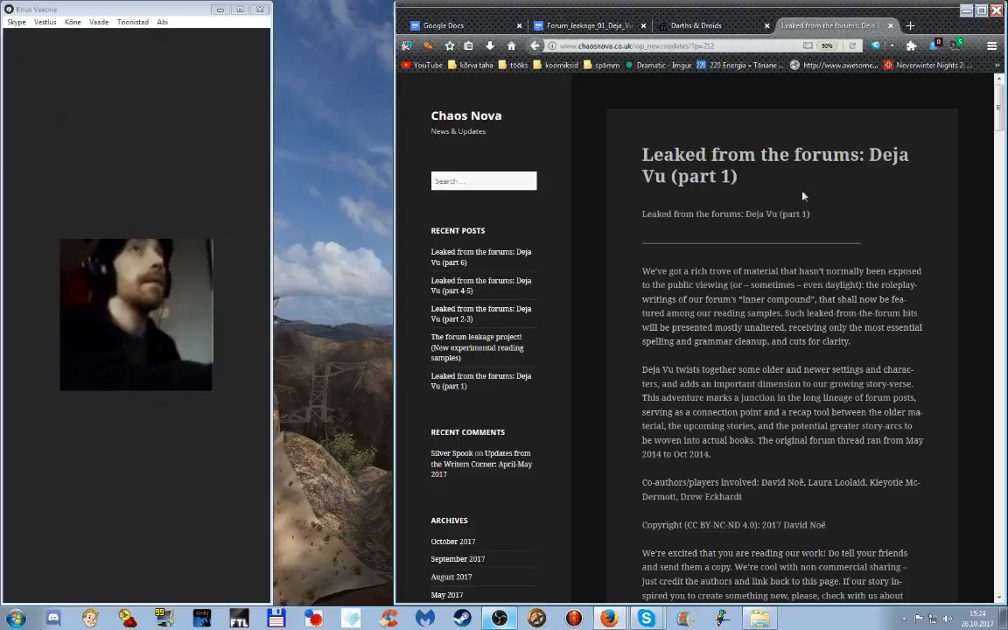
mouse_move(653, 142)
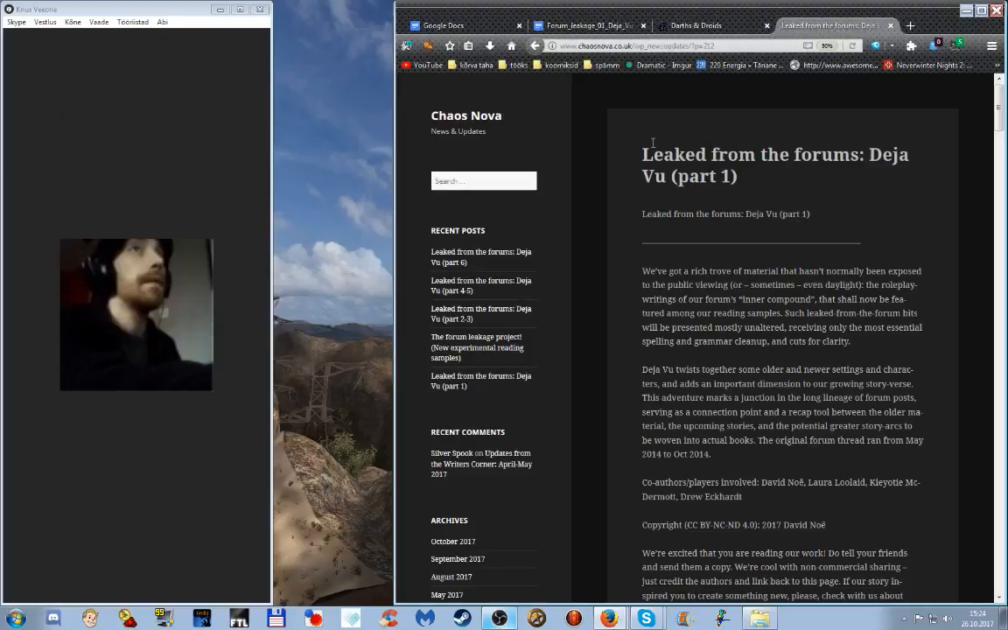
scroll(down, 3)
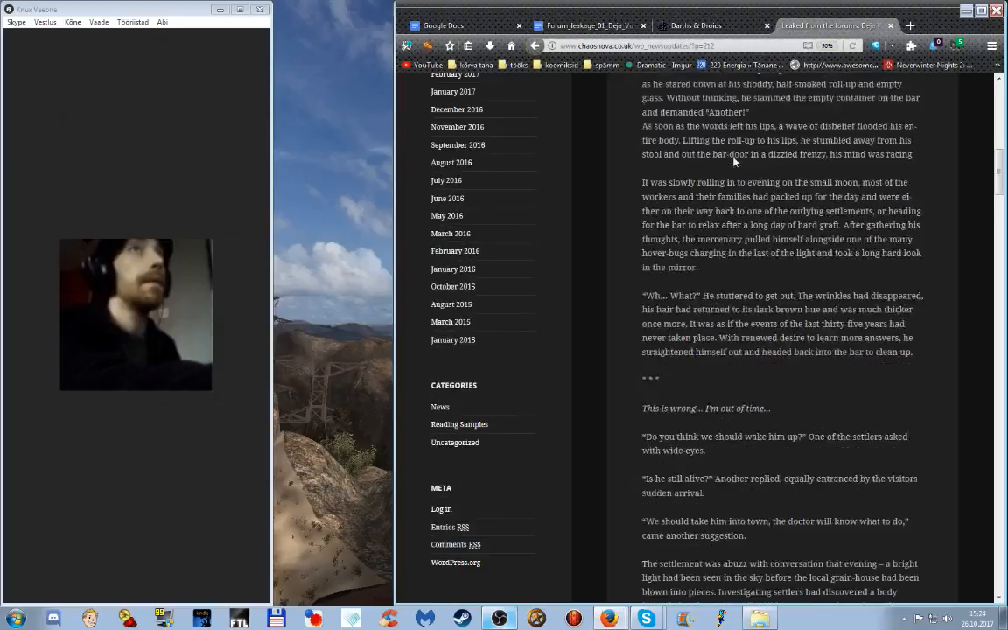
scroll(down, 3)
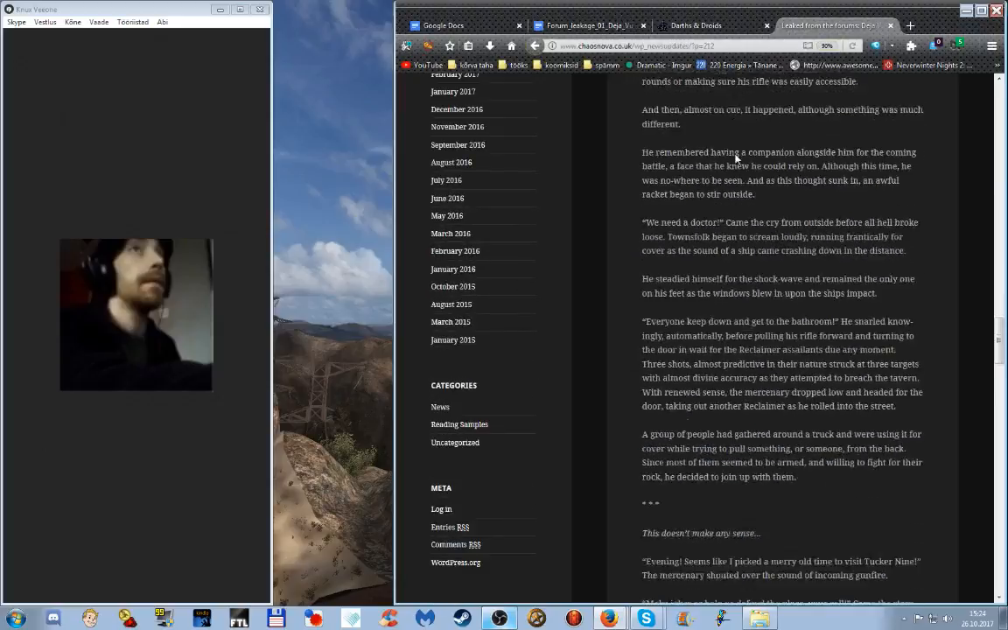
scroll(down, 3)
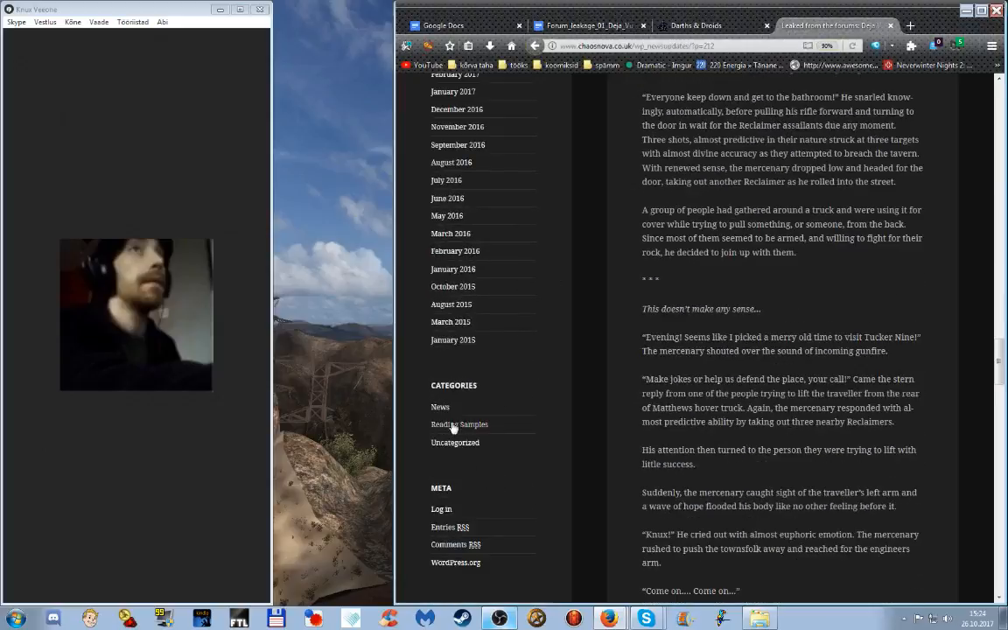
click(459, 423)
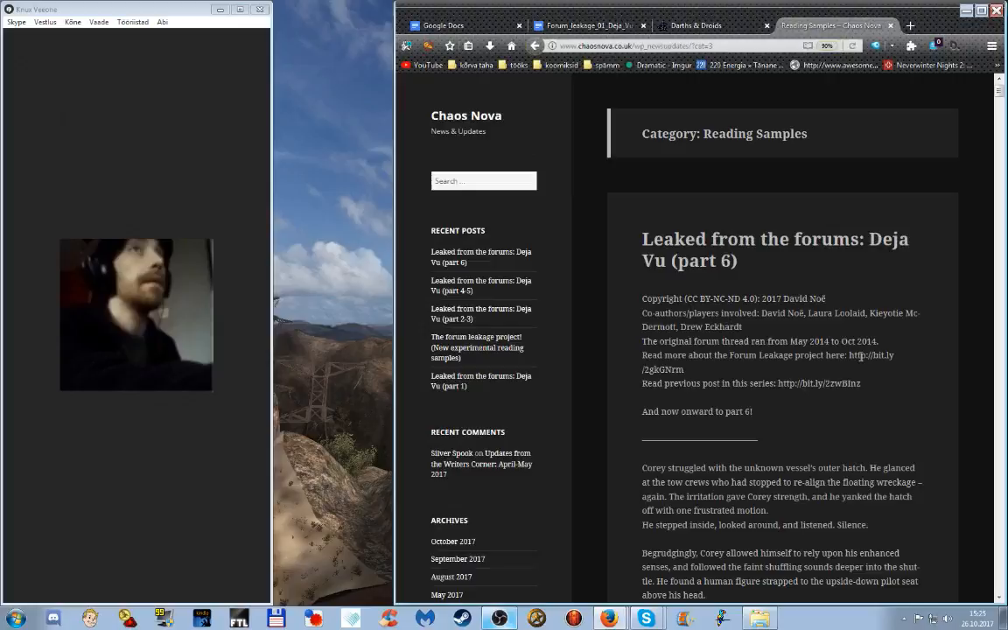
scroll(down, 3)
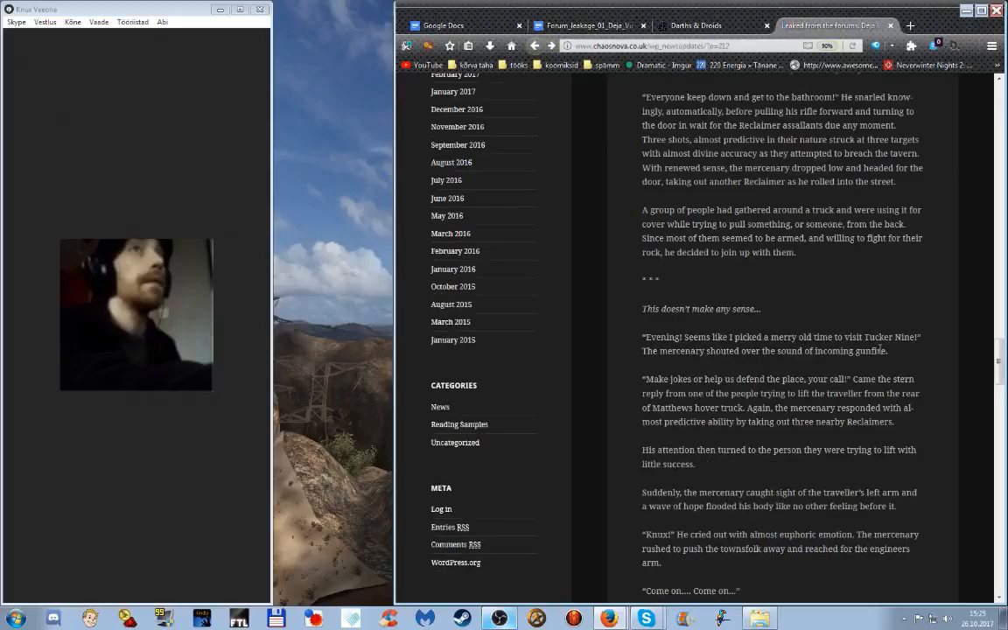
mouse_move(441, 508)
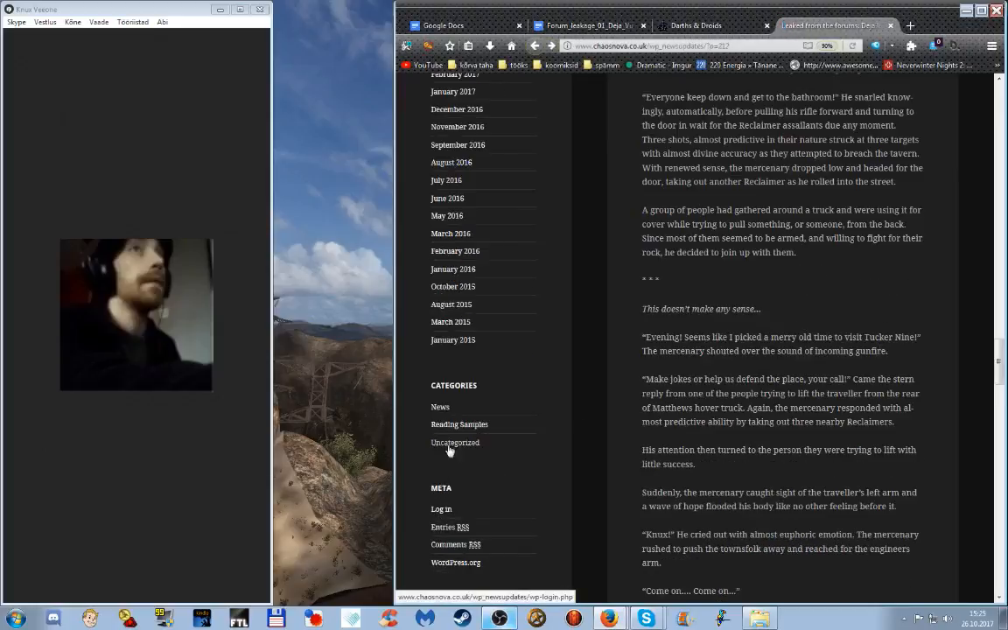
Browse the Reading Samples listing down past the Forum Leakage link to 'Taking Flight – Chapter 1'
click(459, 425)
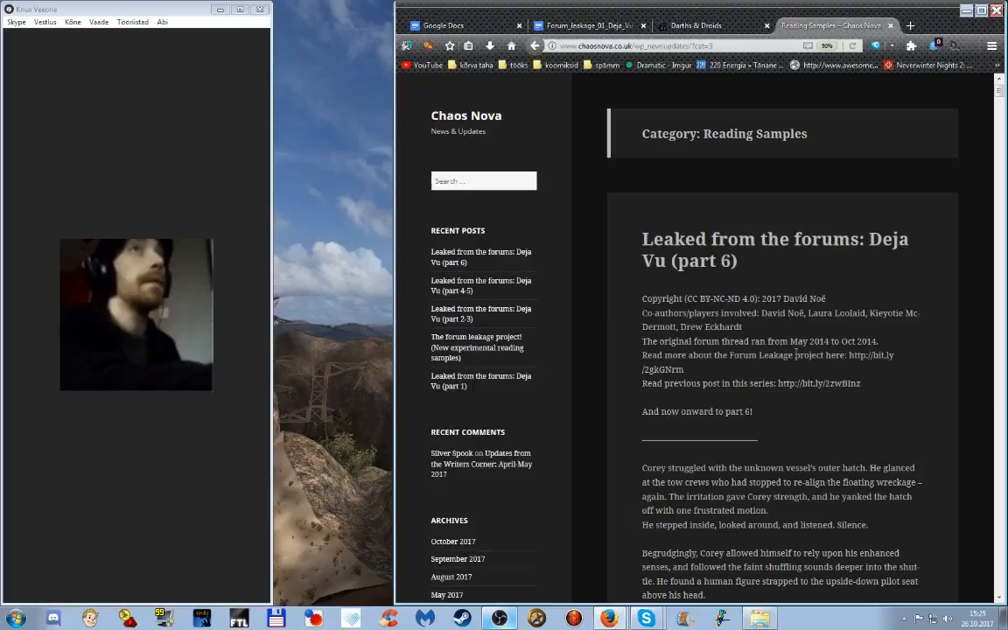
drag(854, 355, 686, 369)
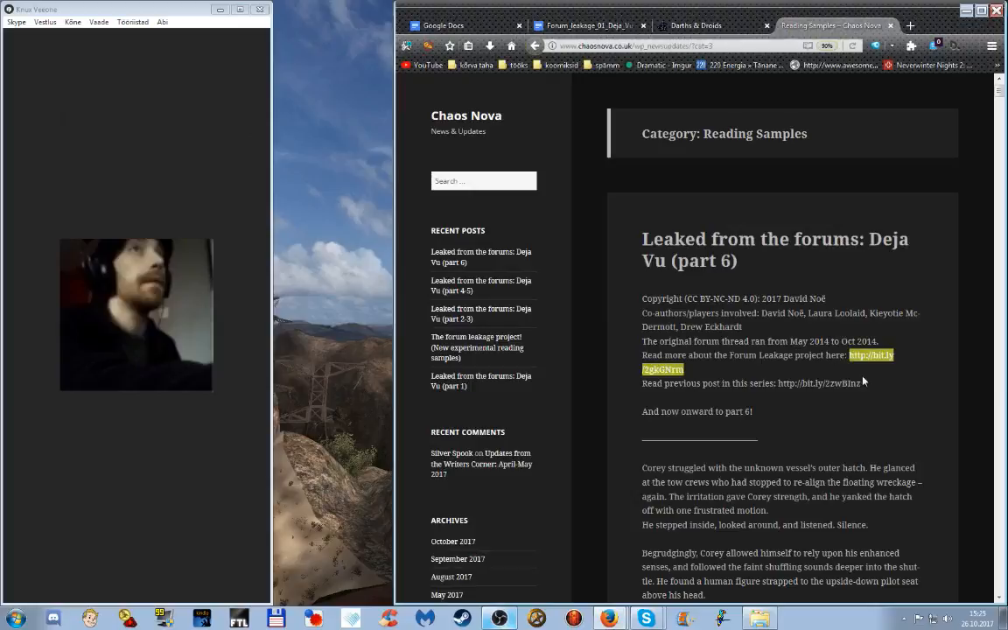
scroll(down, 3)
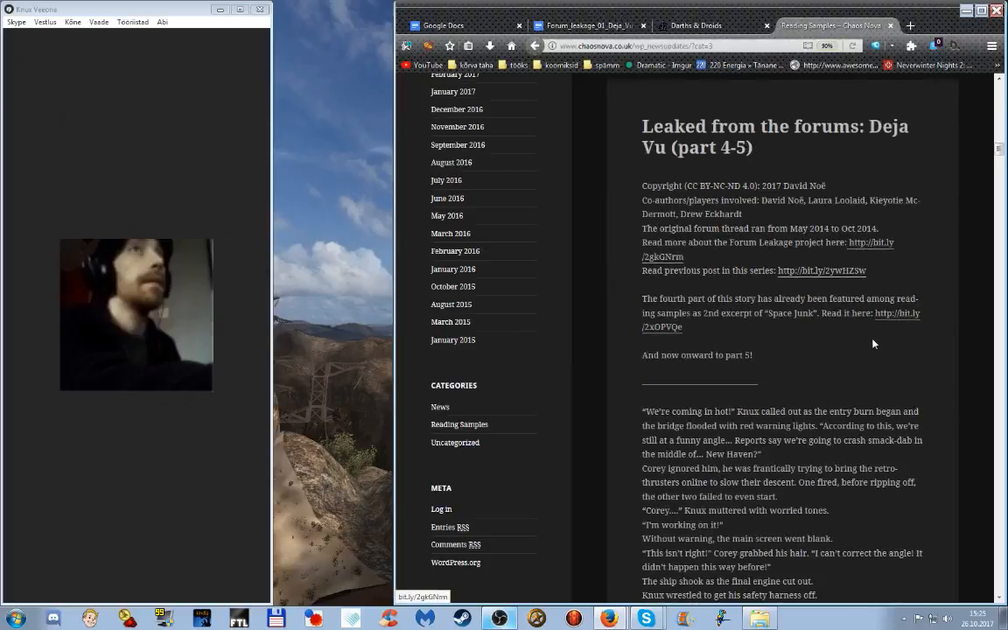
scroll(down, 3)
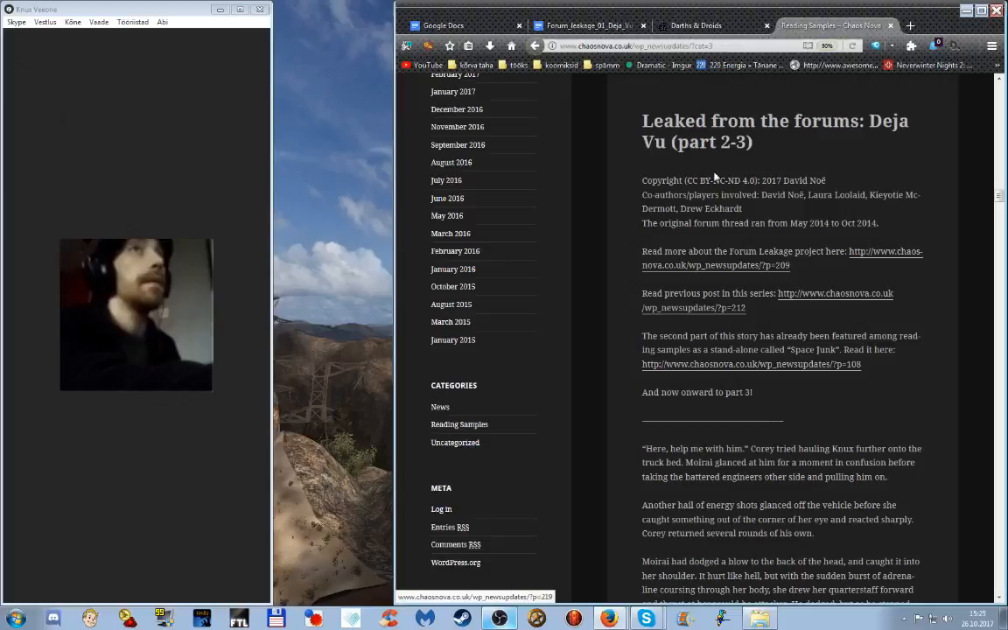
mouse_move(593, 371)
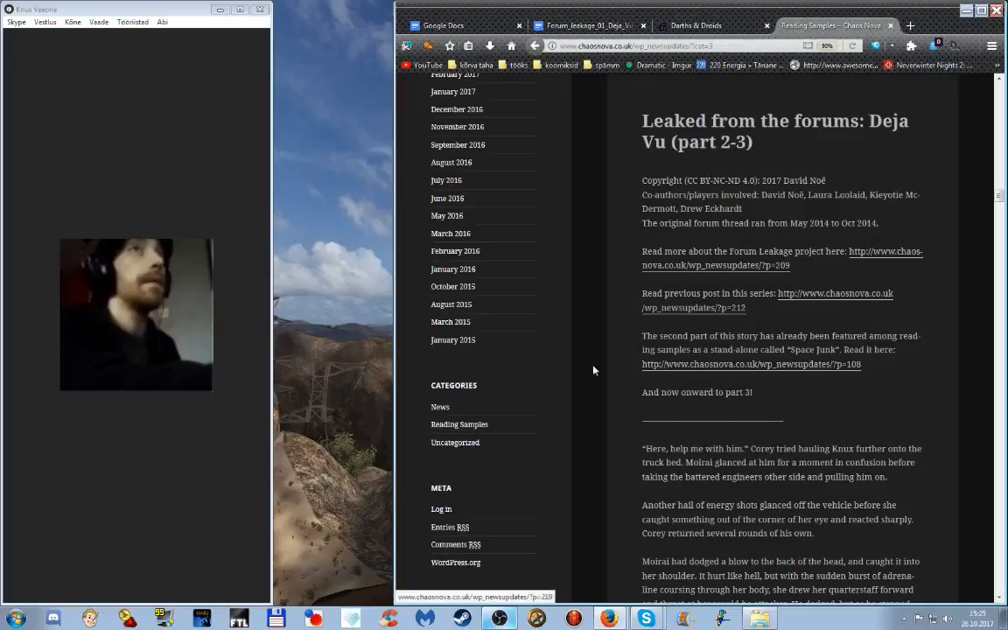
scroll(down, 3)
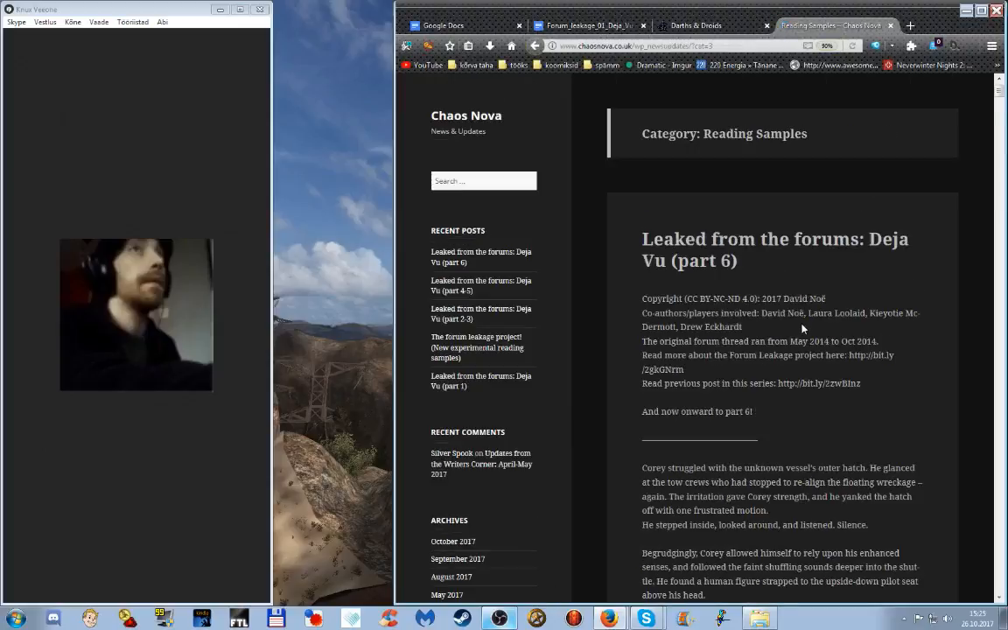
scroll(down, 3)
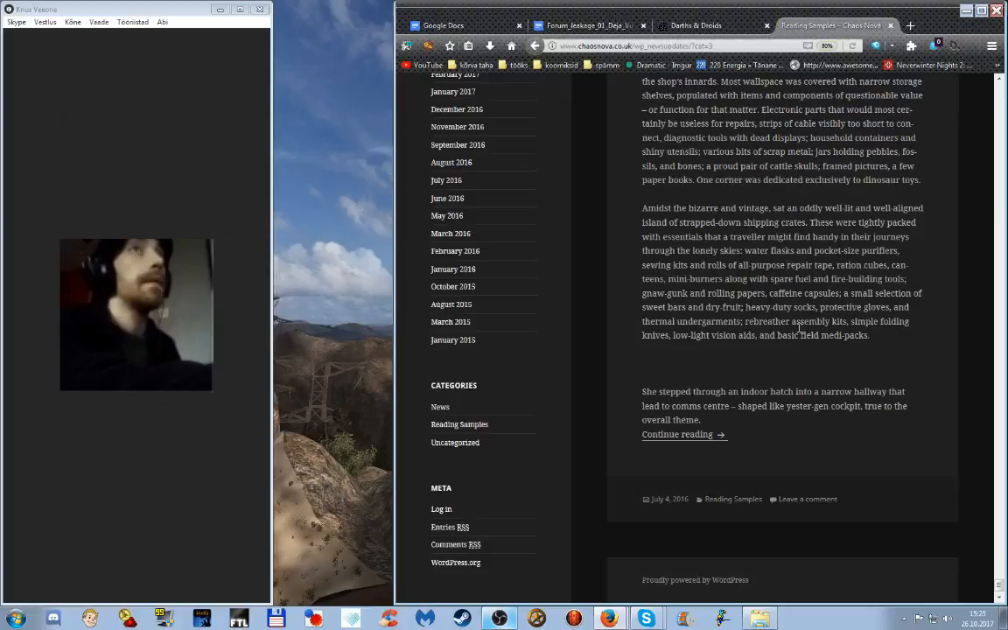
mouse_move(802, 378)
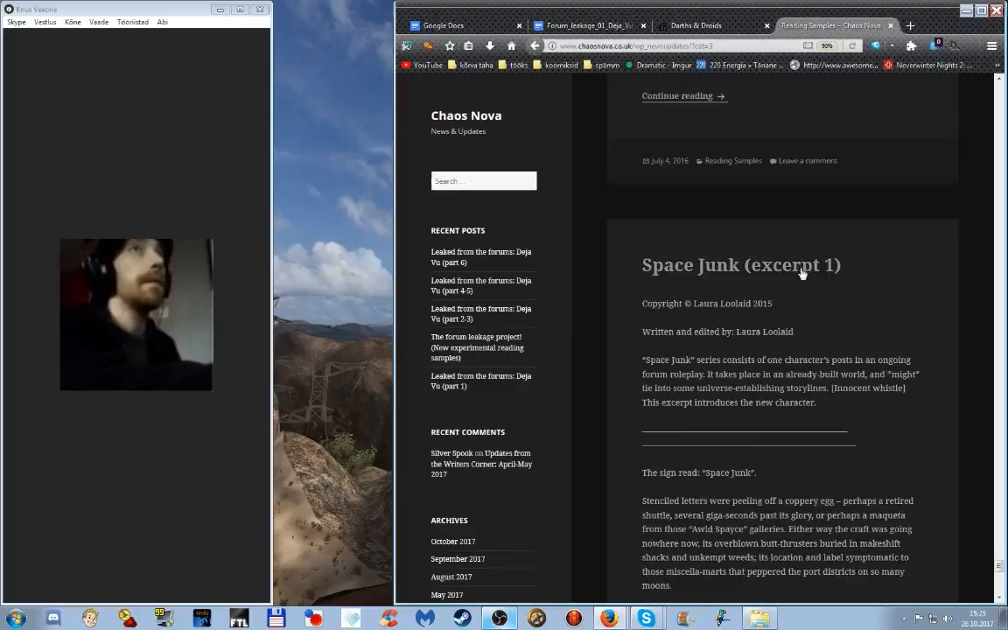
scroll(down, 3)
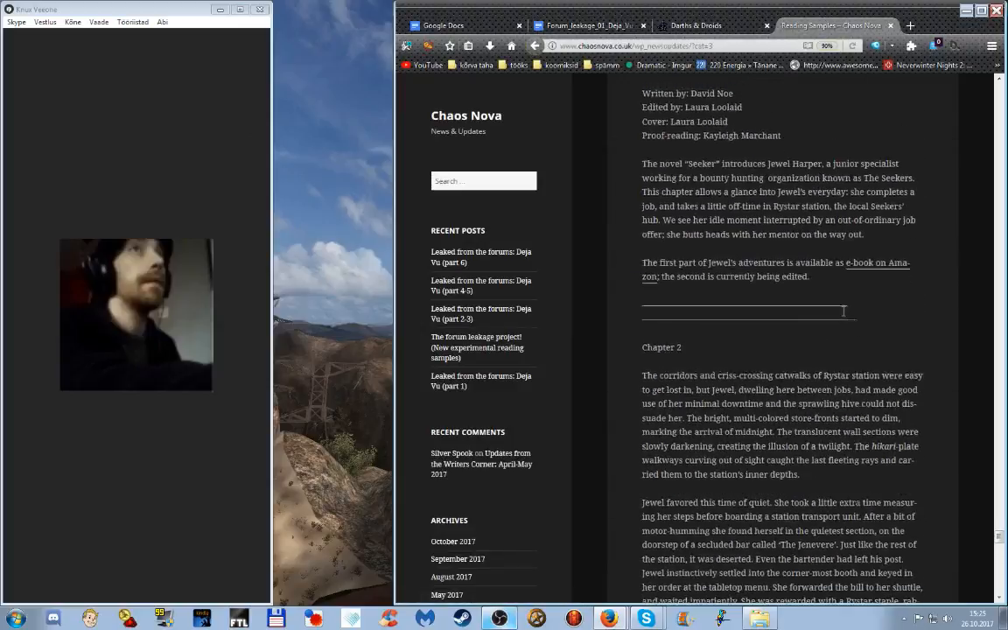
scroll(down, 3)
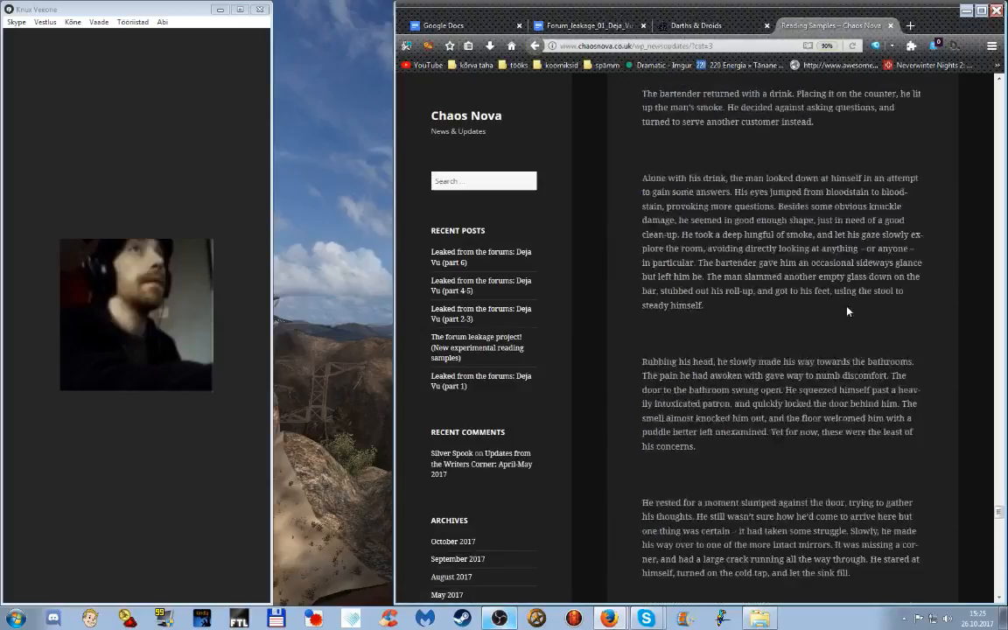
scroll(down, 3)
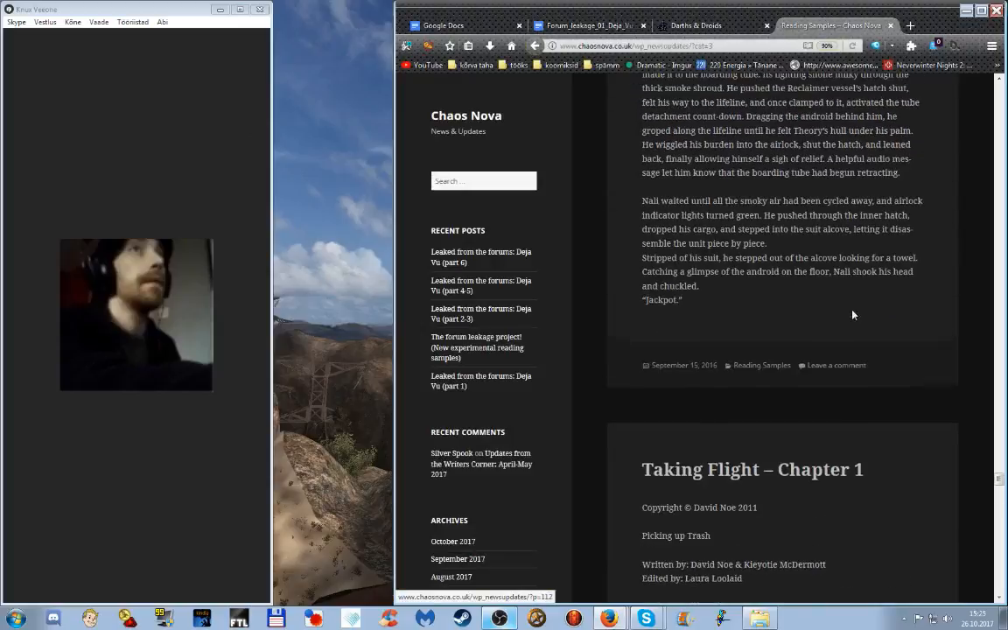
scroll(down, 3)
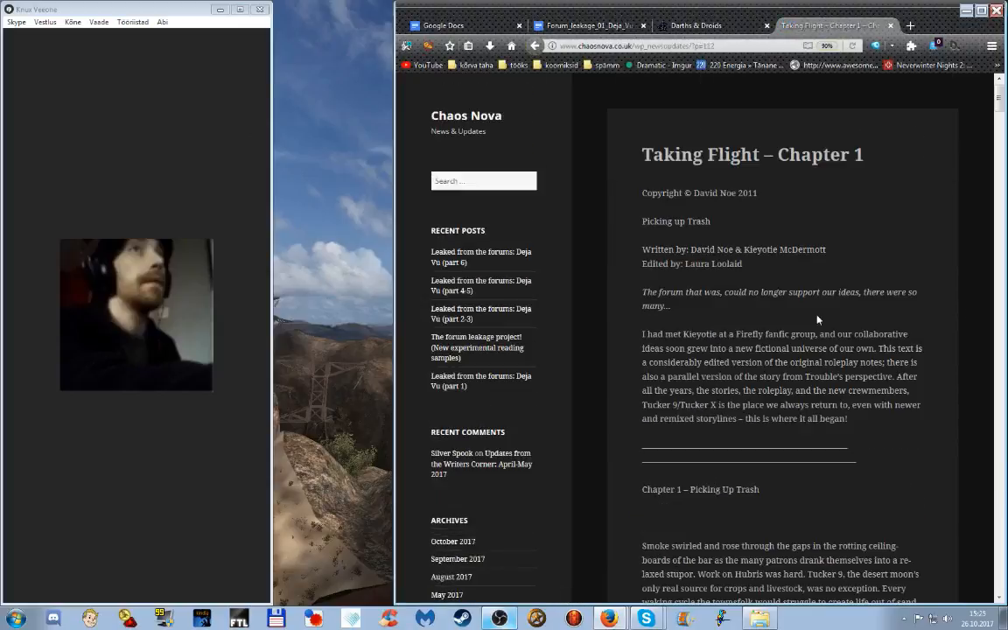
mouse_move(937, 354)
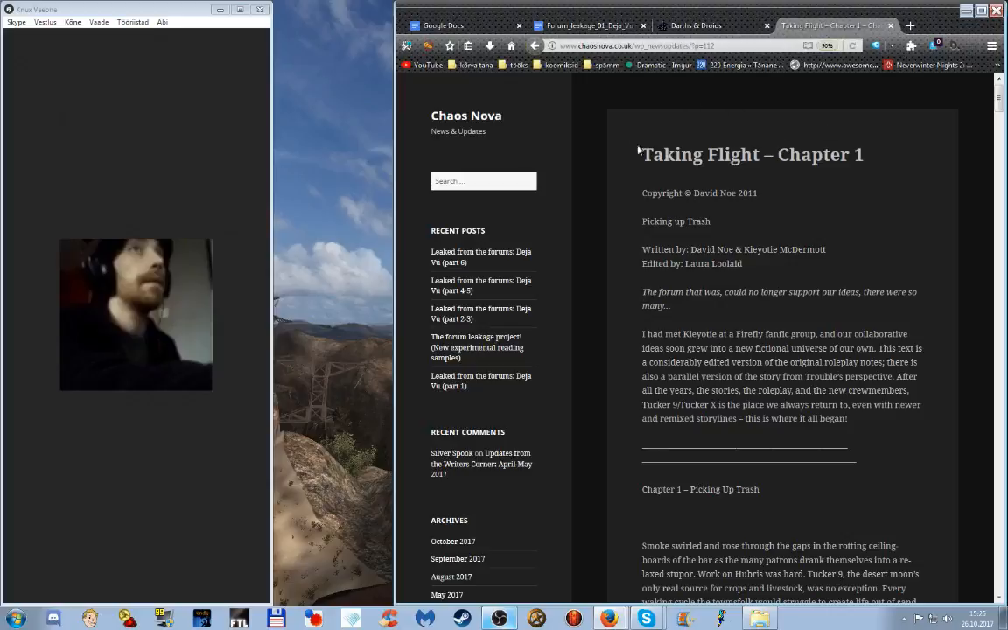
mouse_move(865, 145)
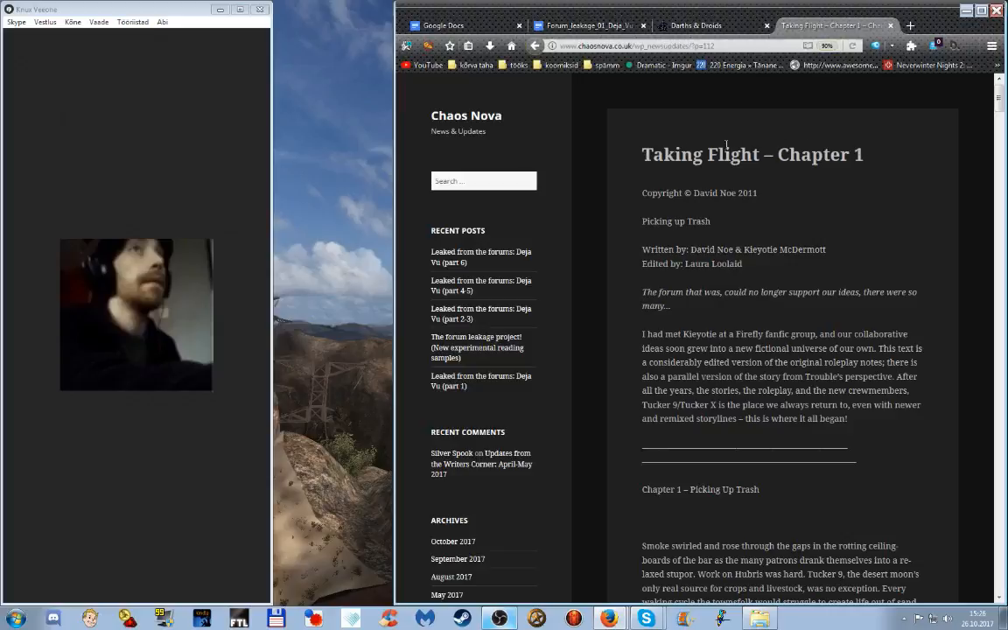
mouse_move(620, 172)
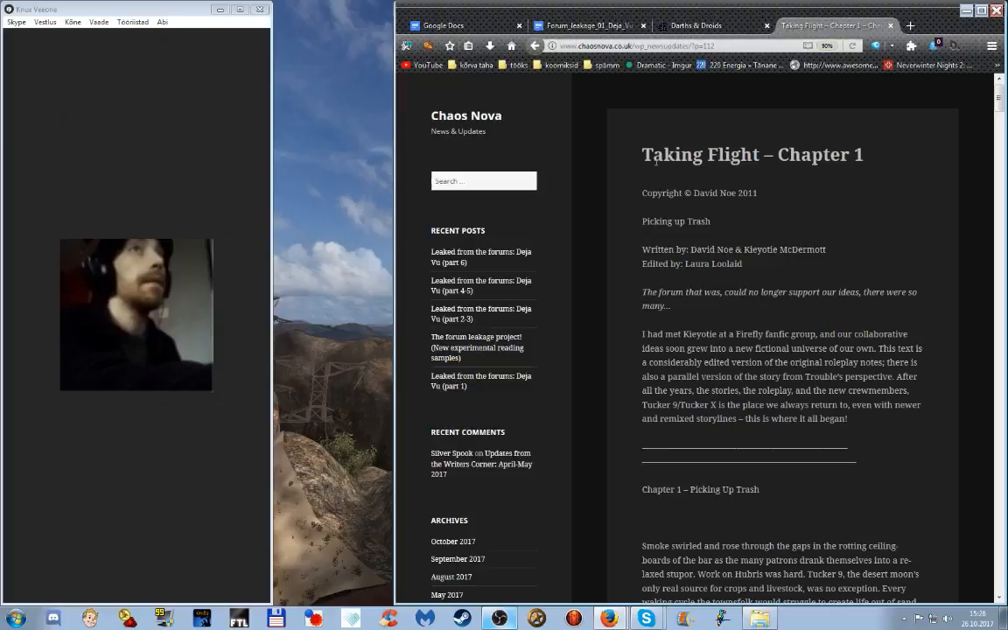
Return to the Forum_leakage_01_Deja_Vu draft tab and scroll to the Corey–Knox dialogue
click(587, 25)
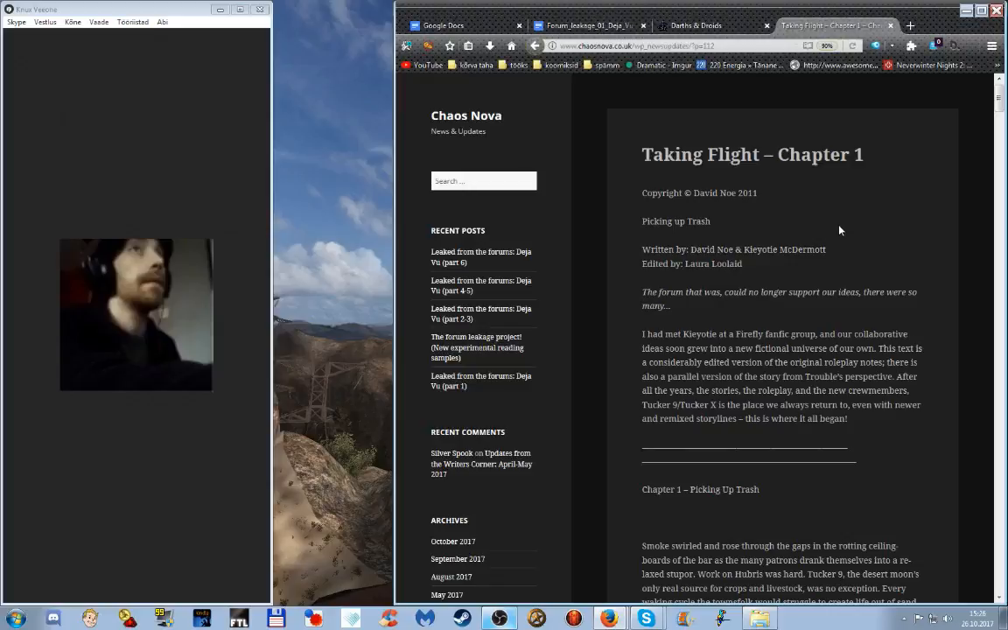
scroll(down, 3)
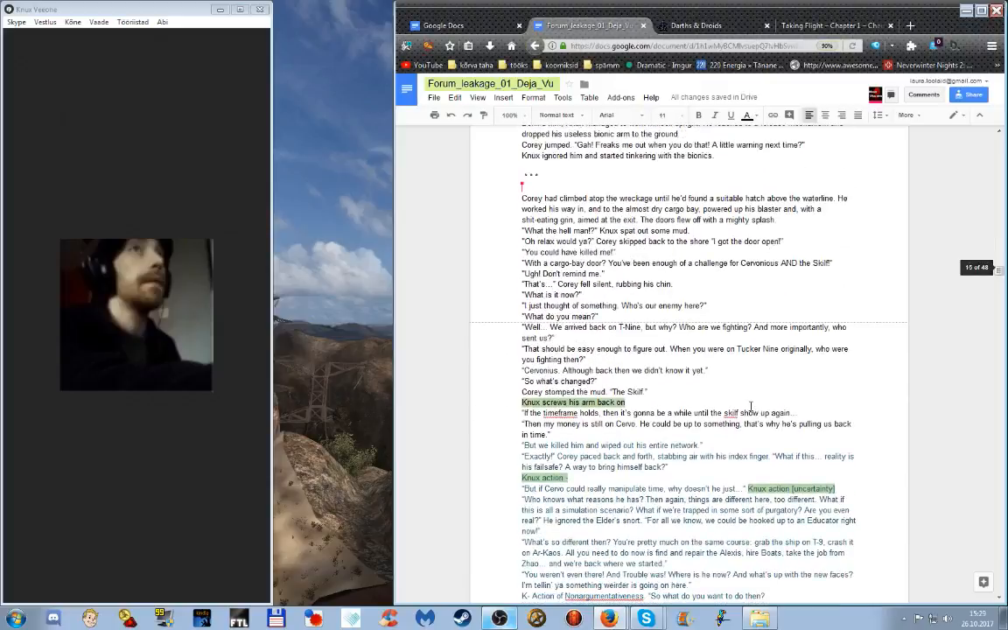
mouse_move(847, 359)
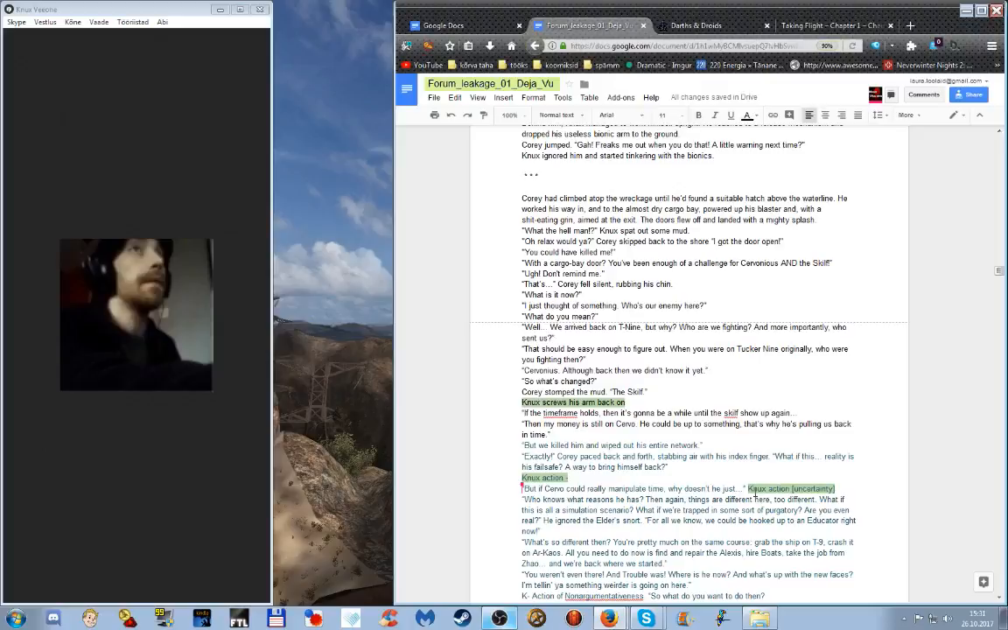
scroll(down, 3)
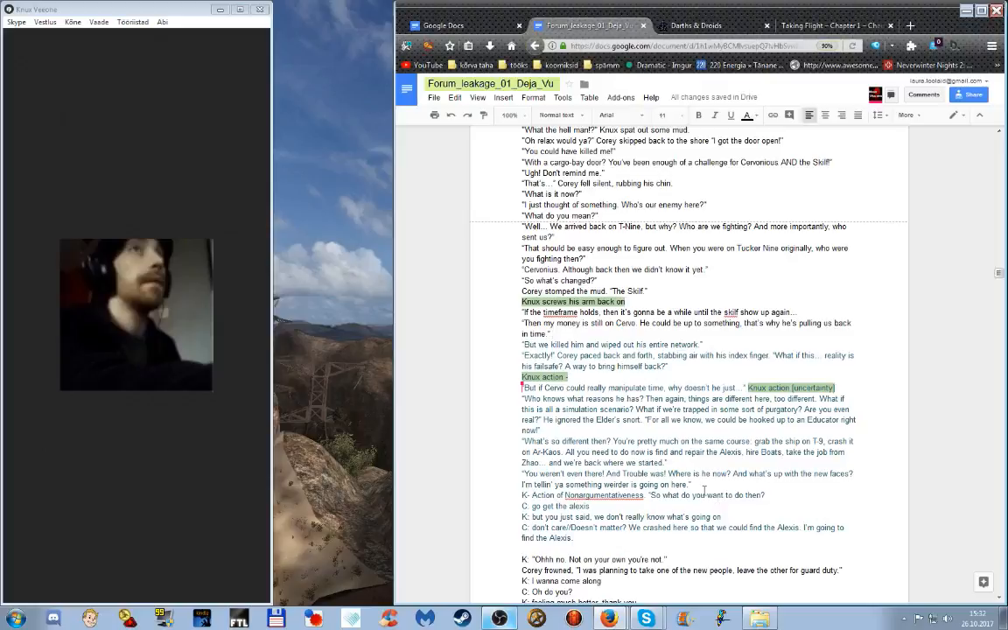
mouse_move(702, 493)
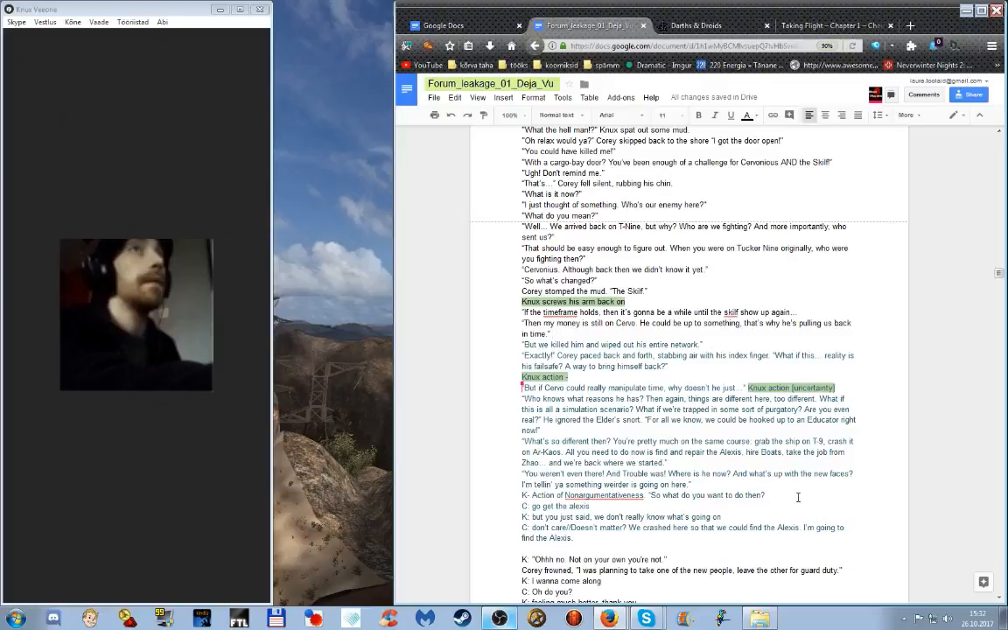
mouse_move(802, 515)
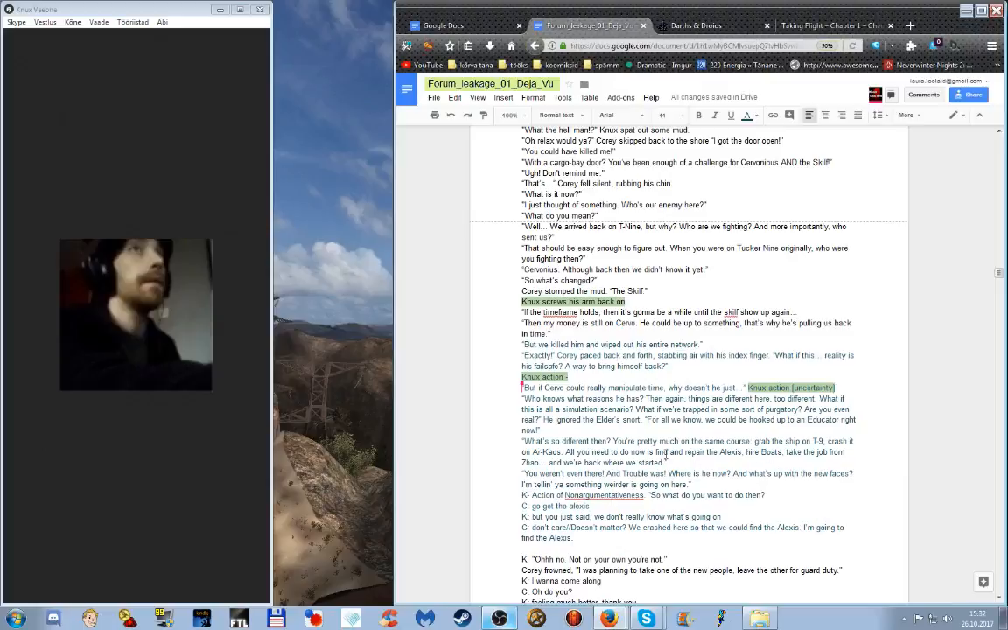
scroll(down, 3)
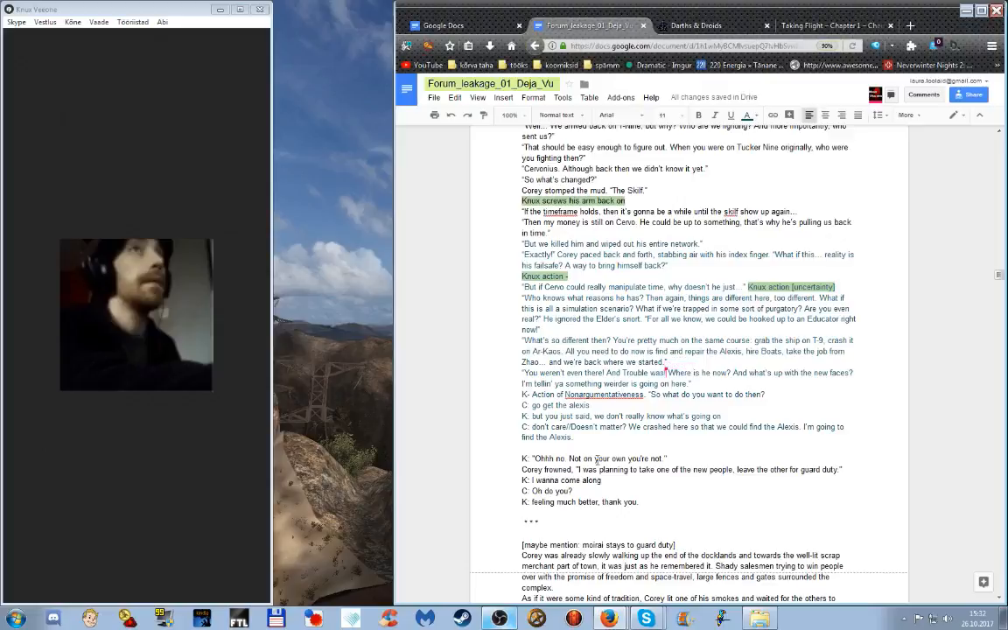
mouse_move(597, 457)
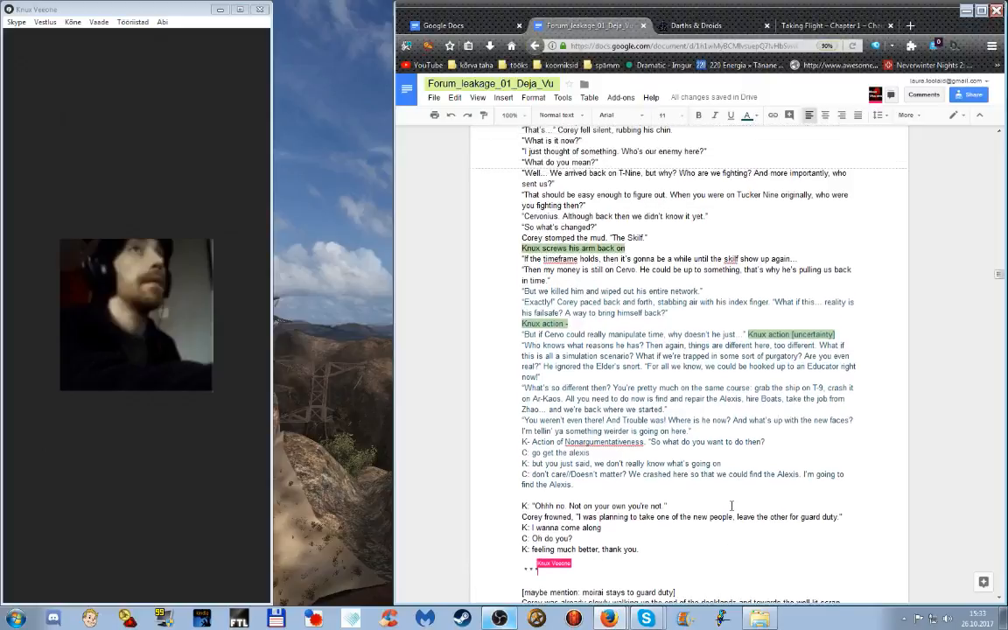
scroll(down, 3)
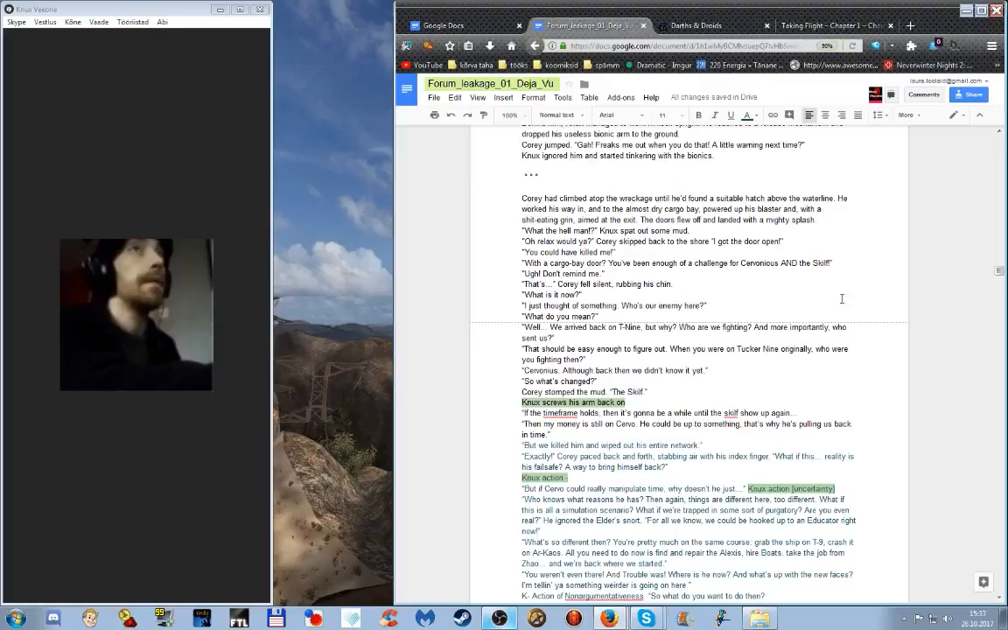
mouse_move(746, 266)
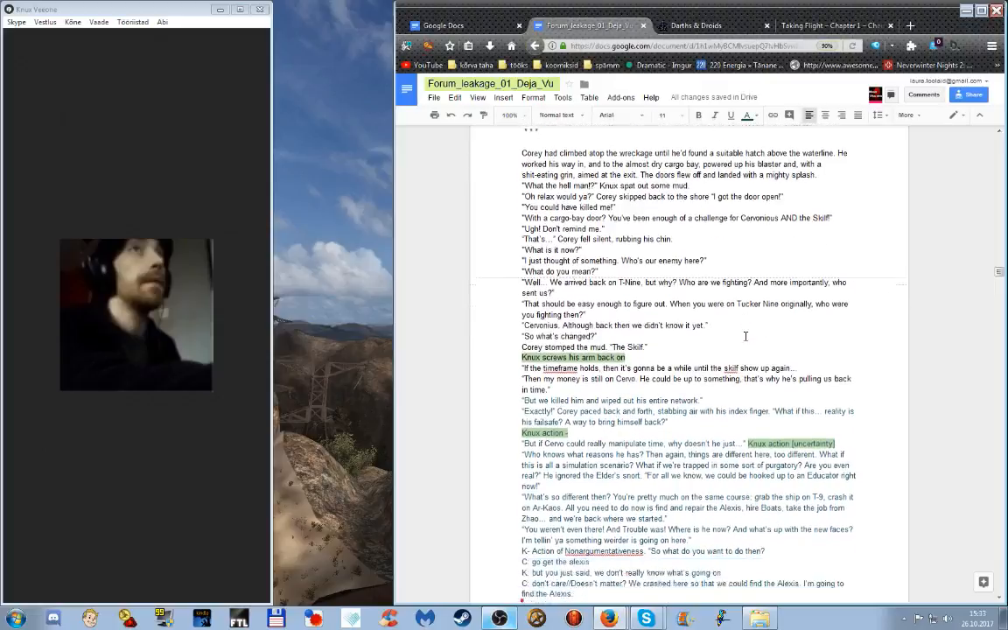
scroll(down, 3)
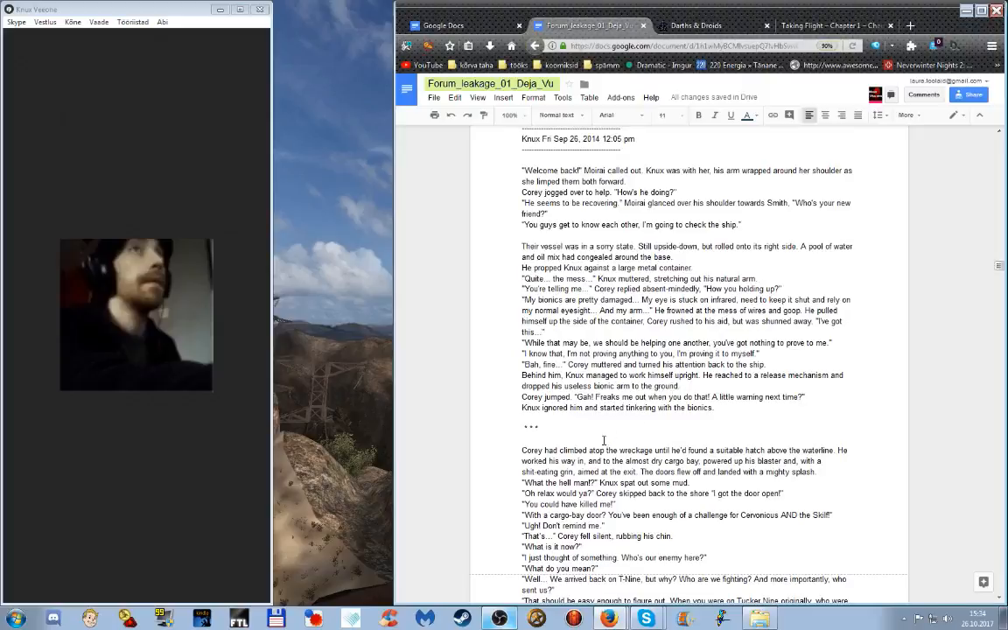
scroll(down, 3)
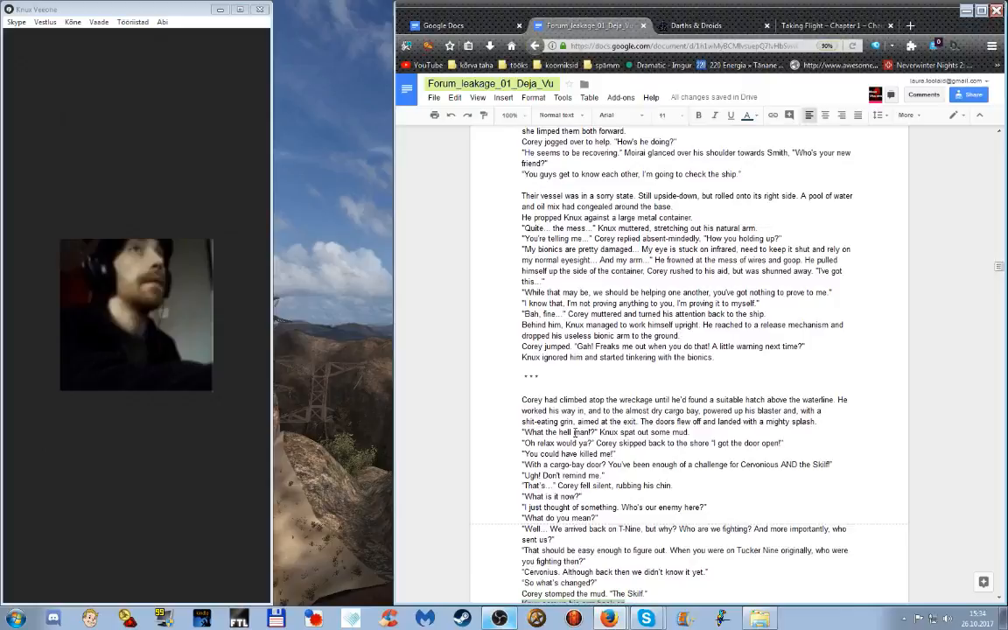
scroll(down, 3)
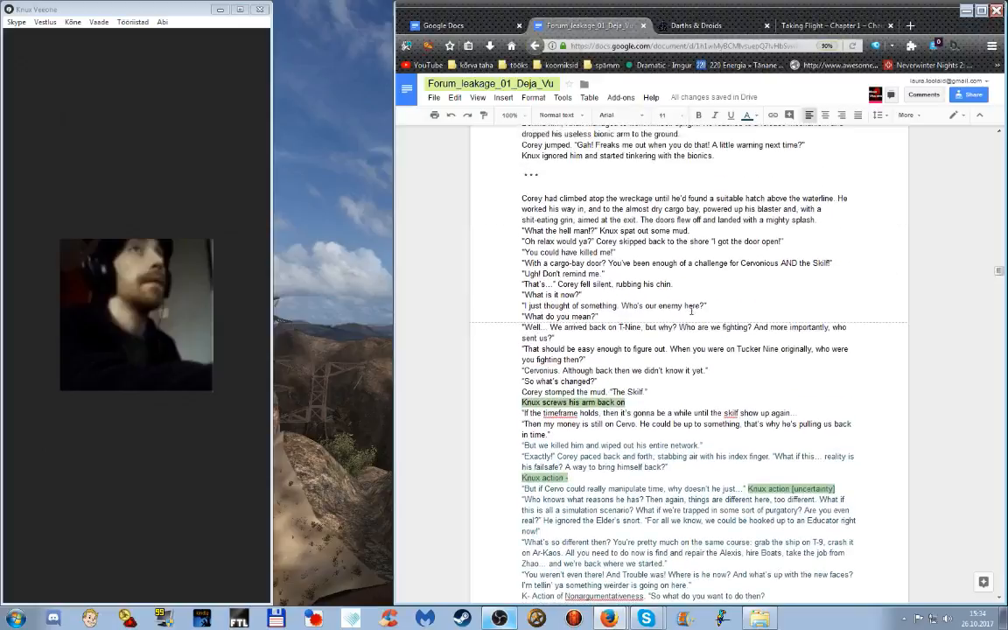
scroll(down, 3)
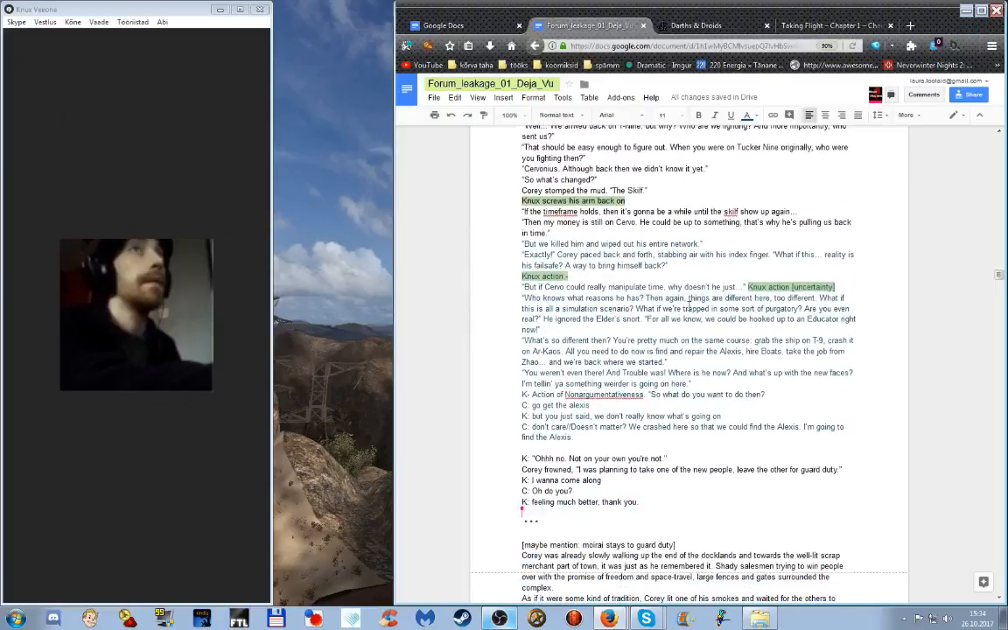
scroll(down, 3)
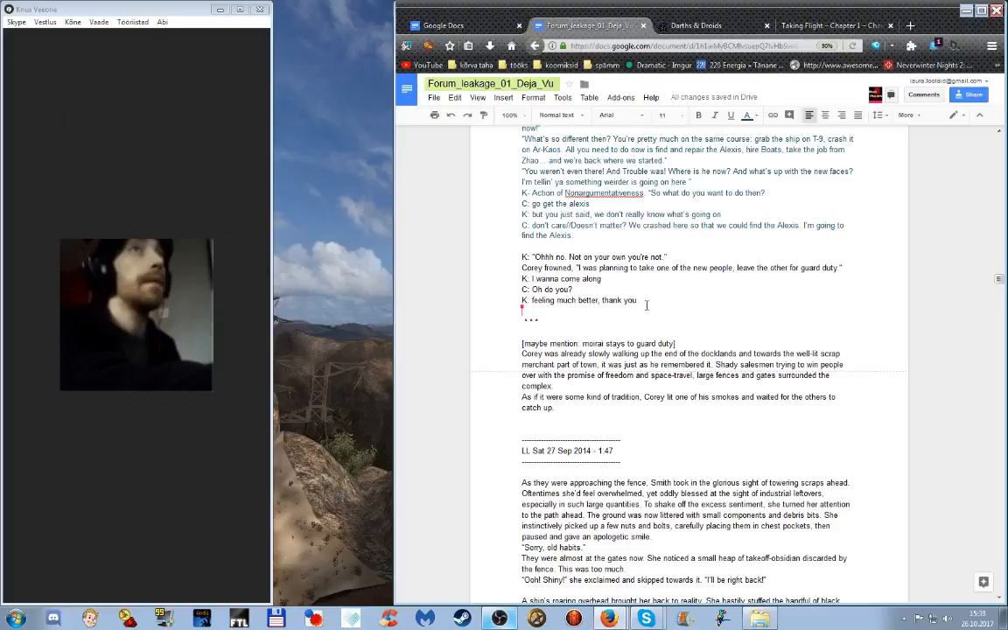
mouse_move(676, 323)
text(.)
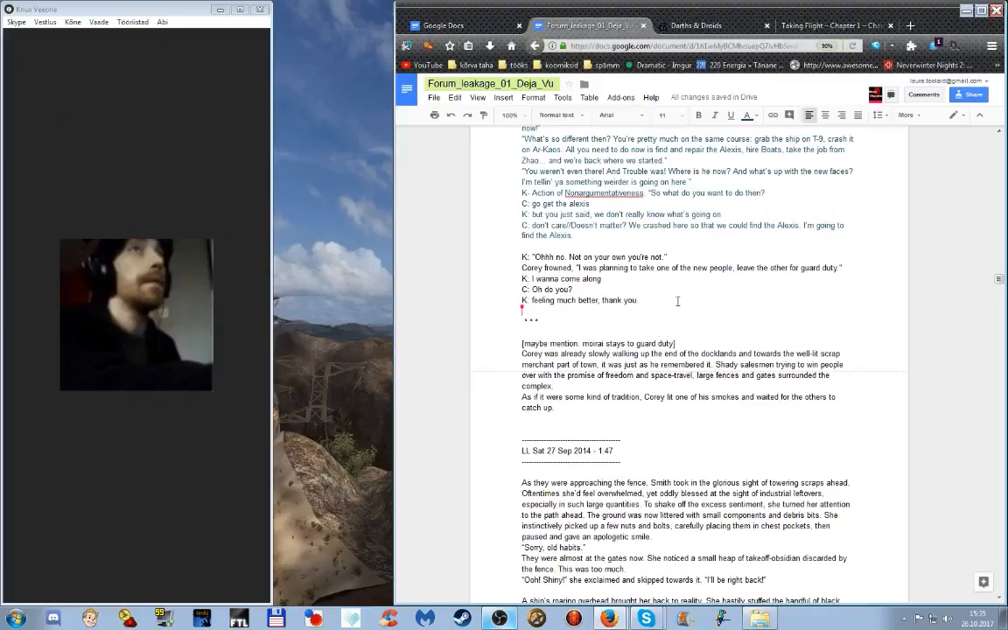
mouse_move(708, 327)
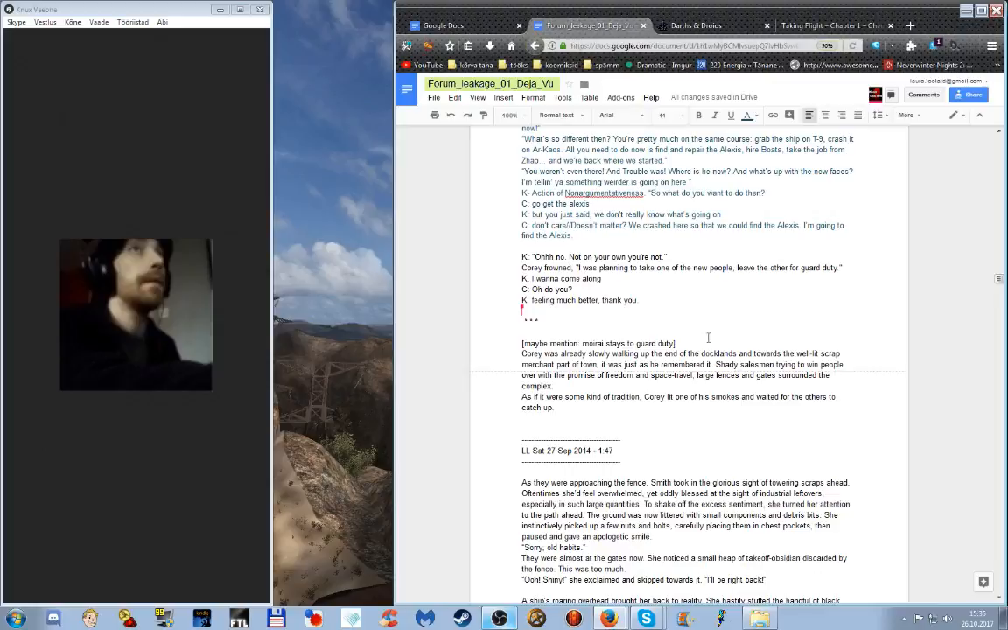
mouse_move(734, 308)
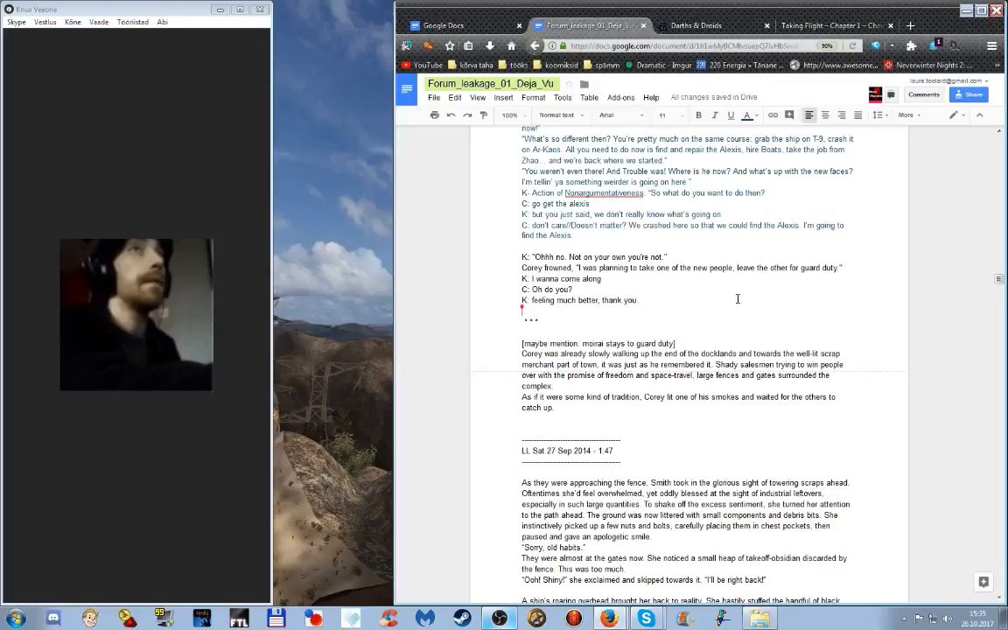
mouse_move(719, 311)
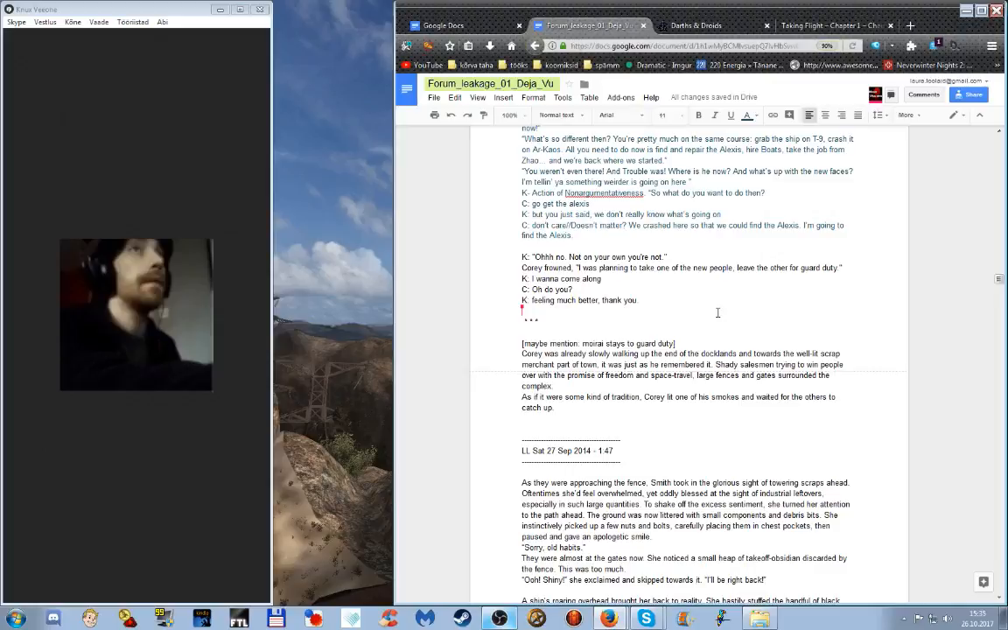
mouse_move(665, 312)
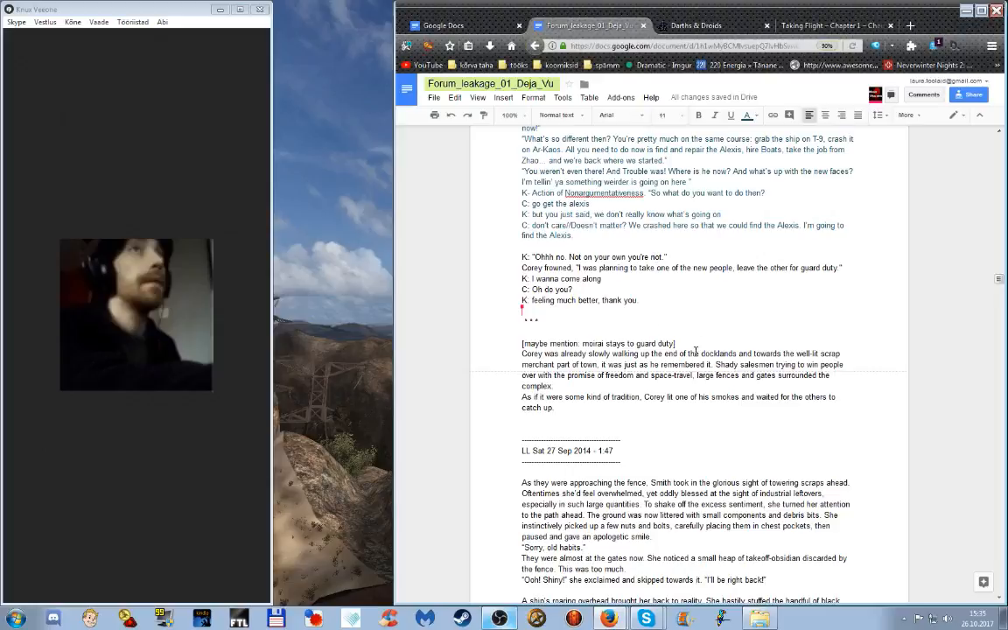
mouse_move(532, 319)
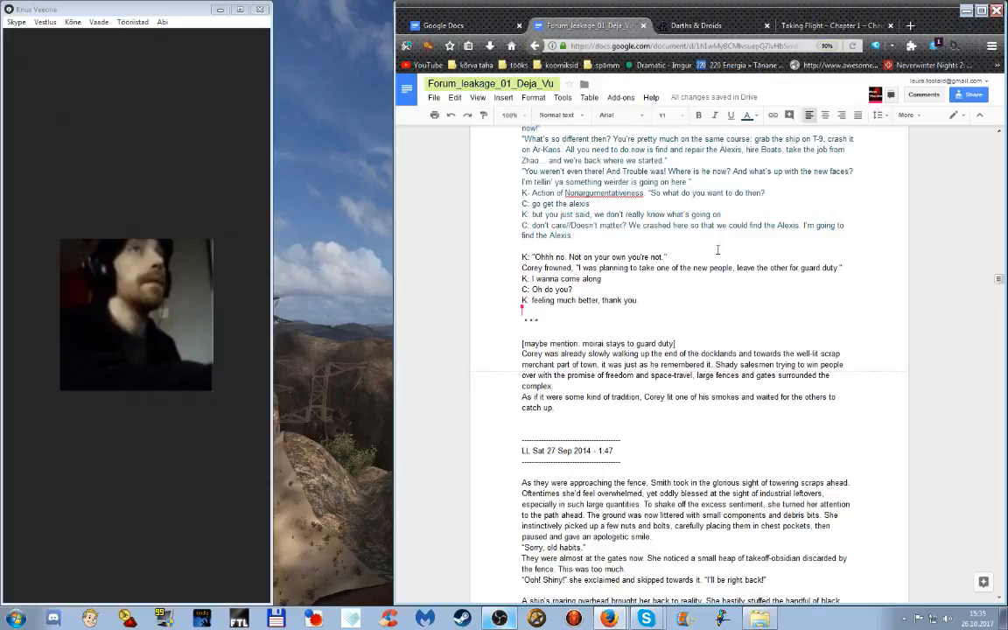
mouse_move(641, 371)
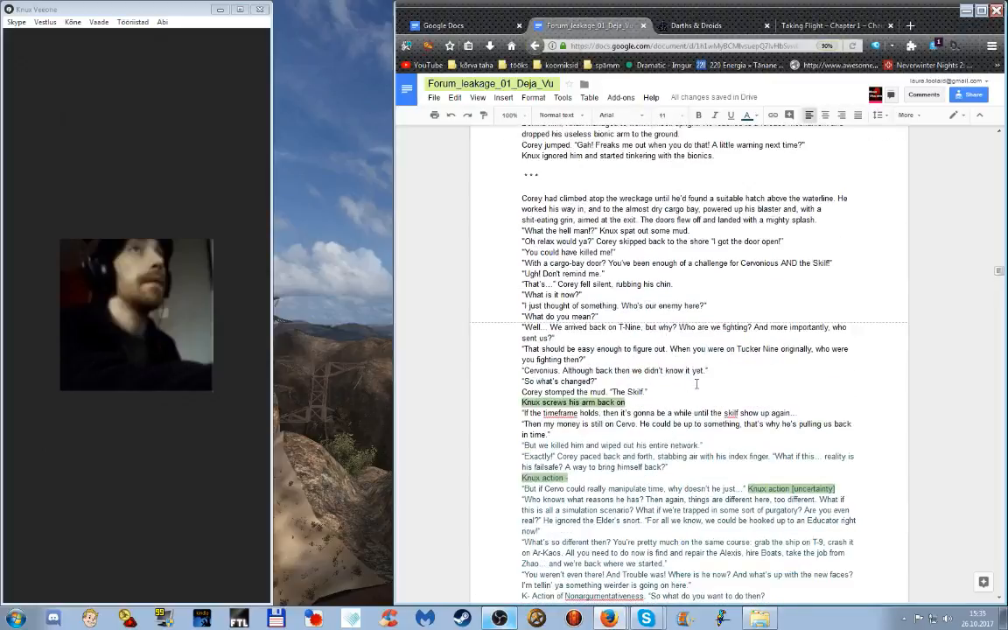
Scroll down past the guard-duty dialogue to the dated section where Corey enters the scrap yard
scroll(down, 3)
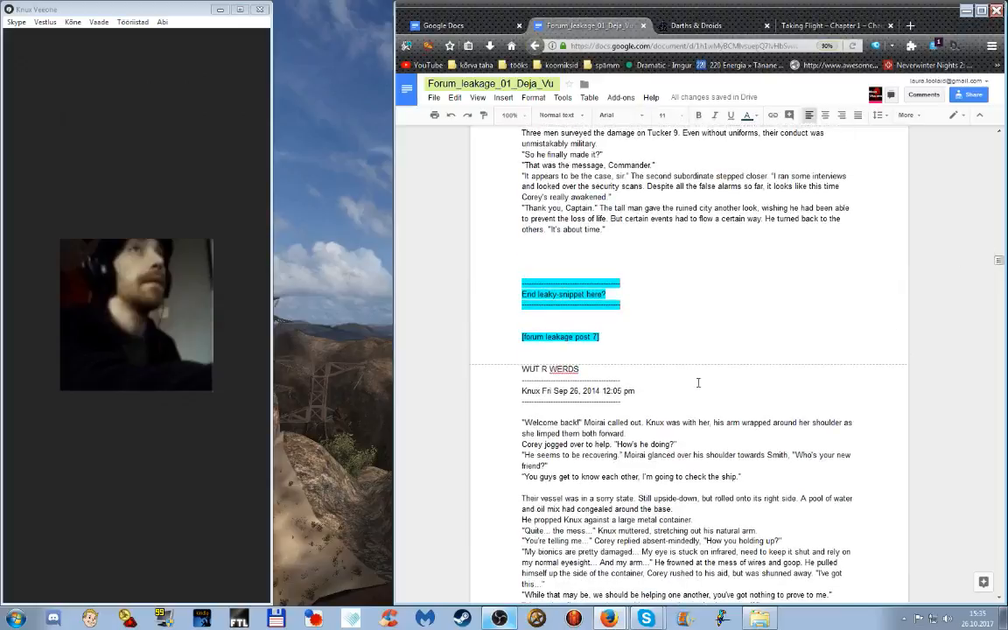
mouse_move(714, 368)
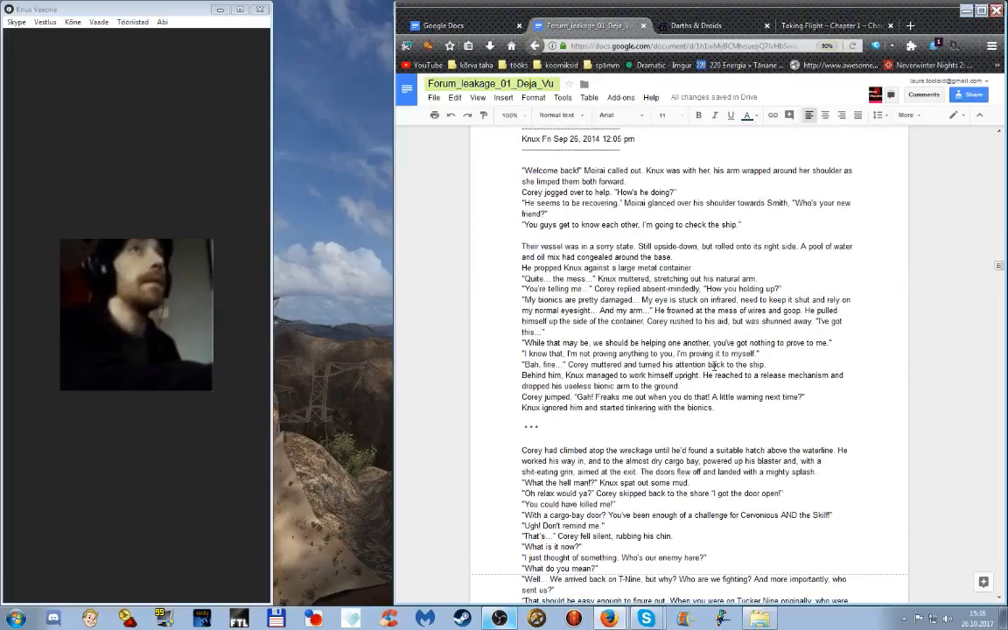
scroll(down, 3)
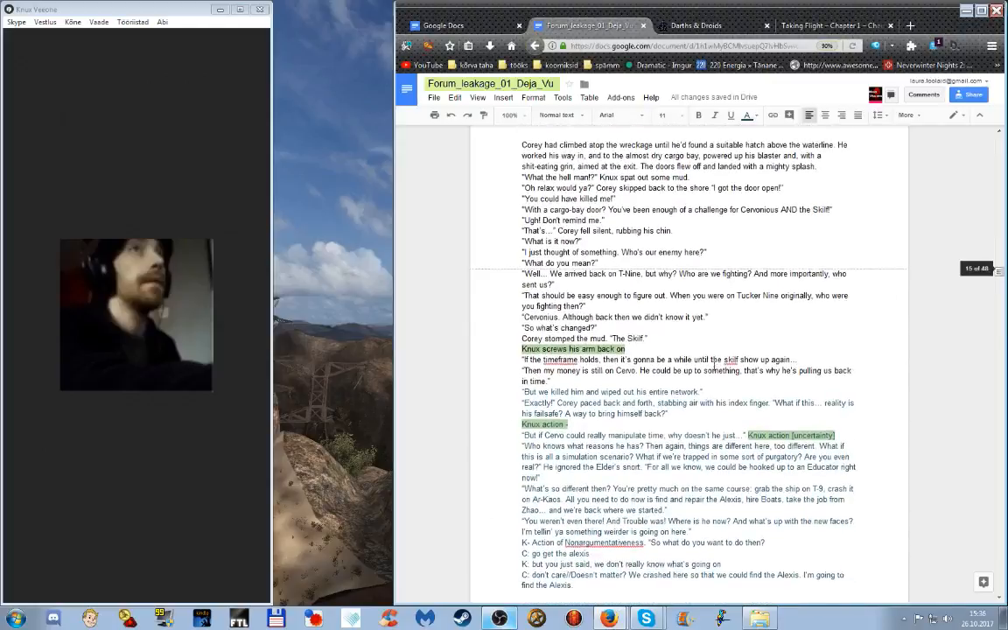
scroll(down, 3)
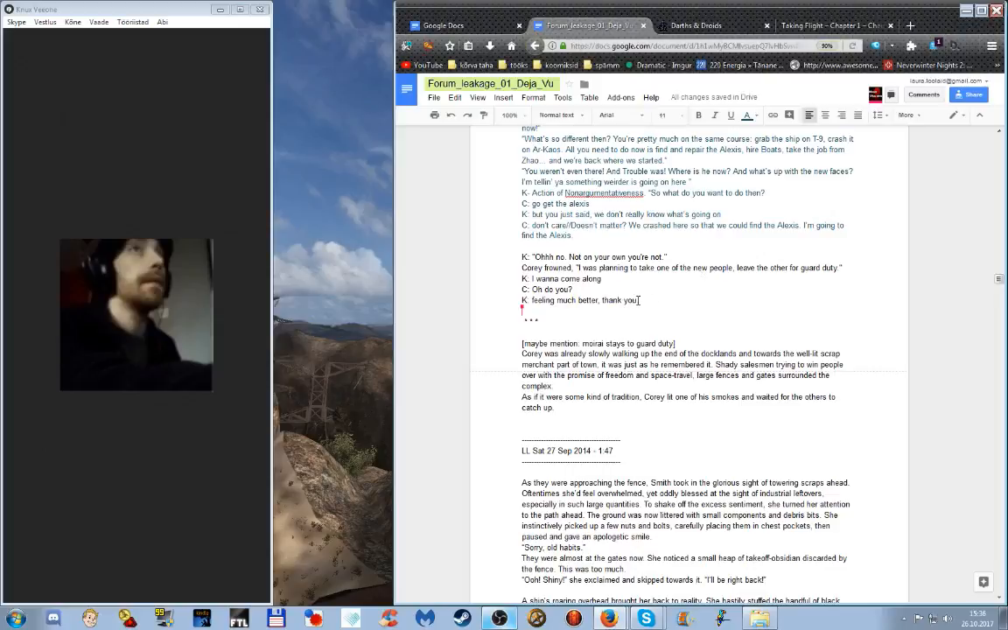
scroll(down, 3)
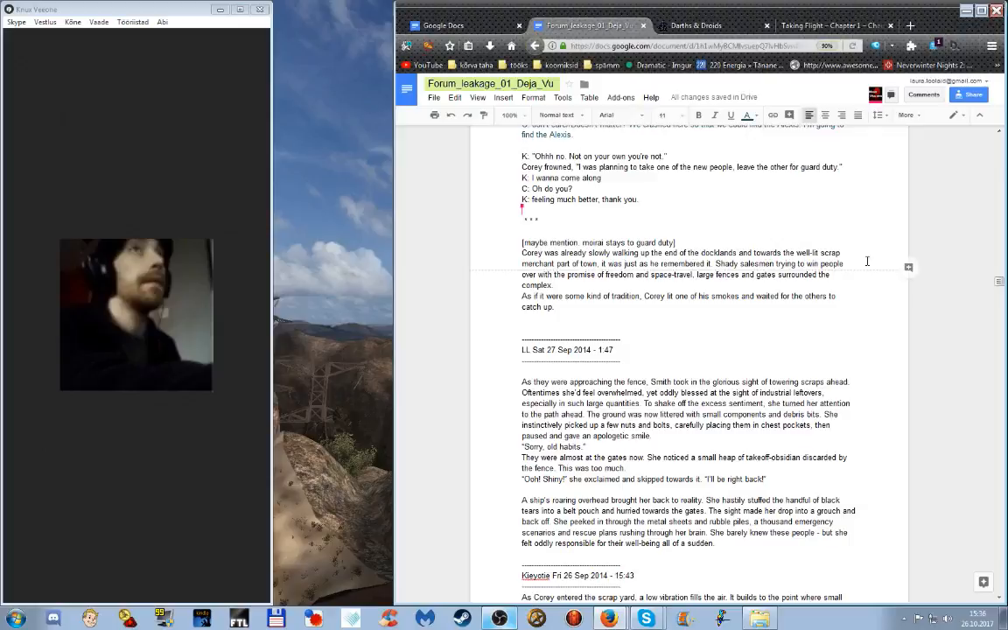
mouse_move(606, 334)
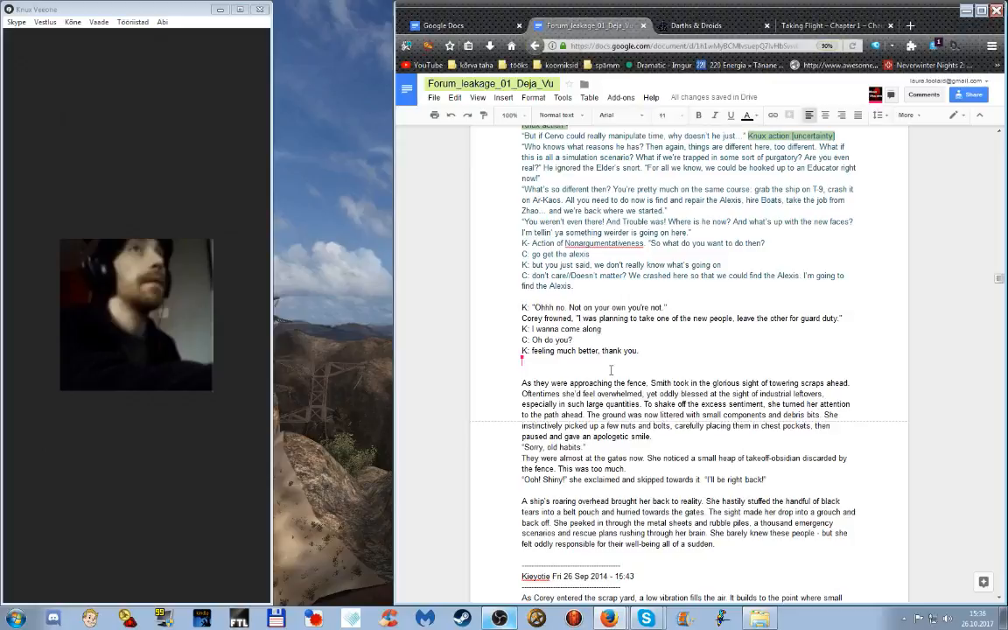
Insert a '***' scene break on its own line before the fence scene
text(***)
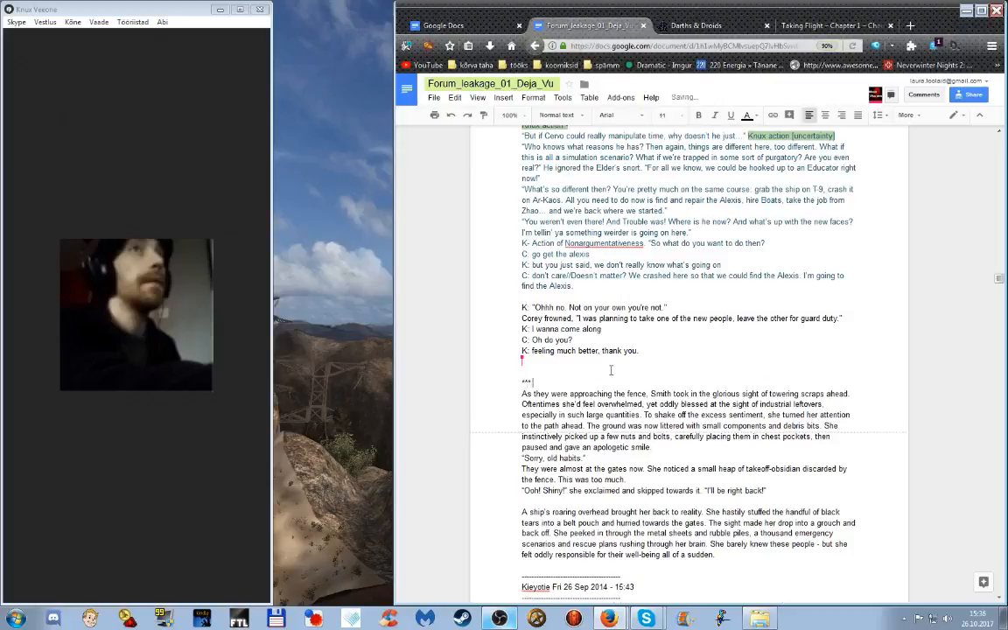
key(enter)
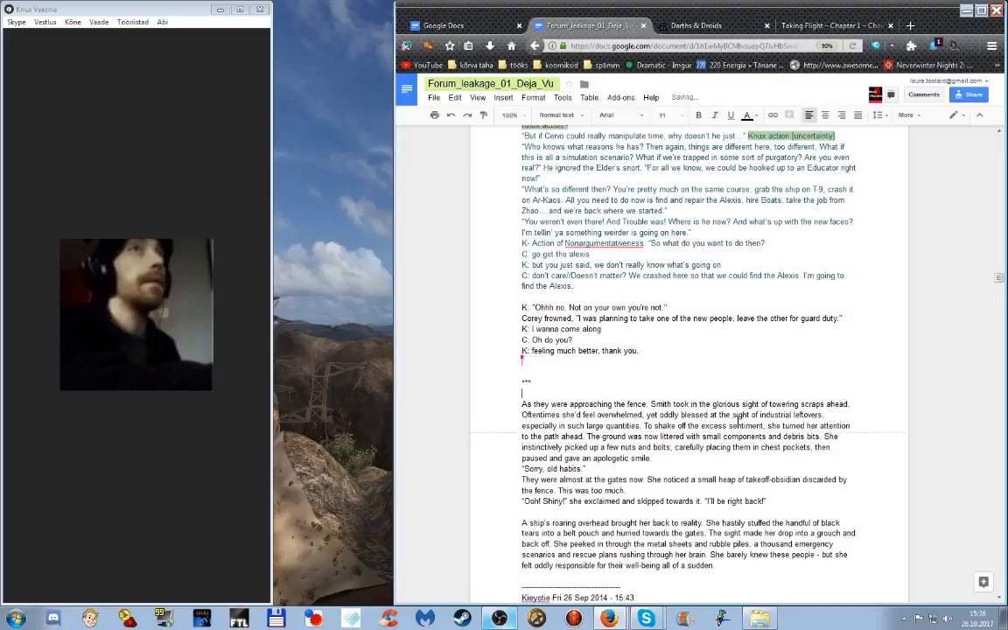
scroll(down, 3)
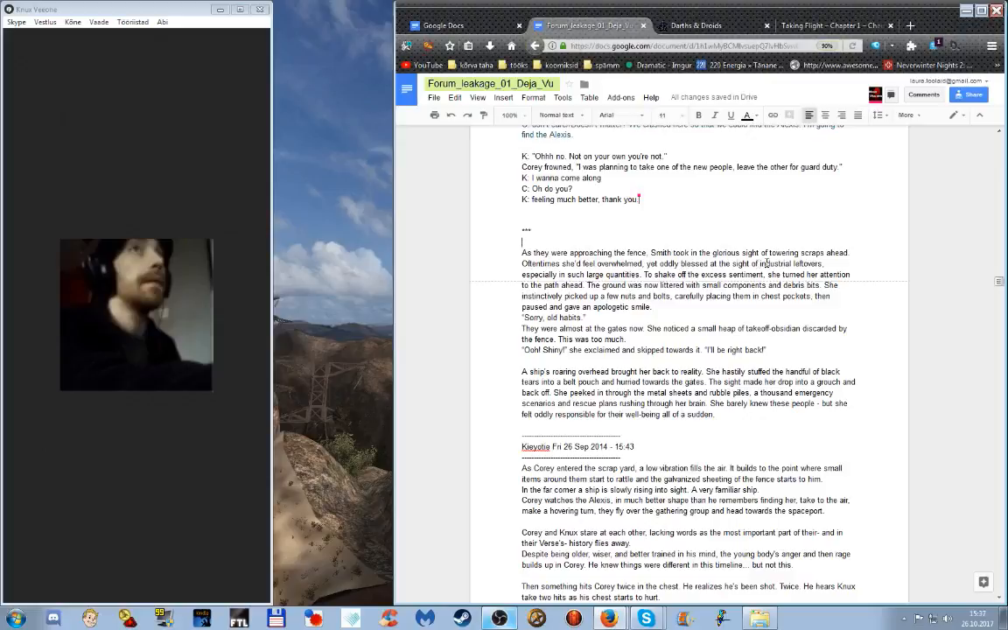
mouse_move(441, 303)
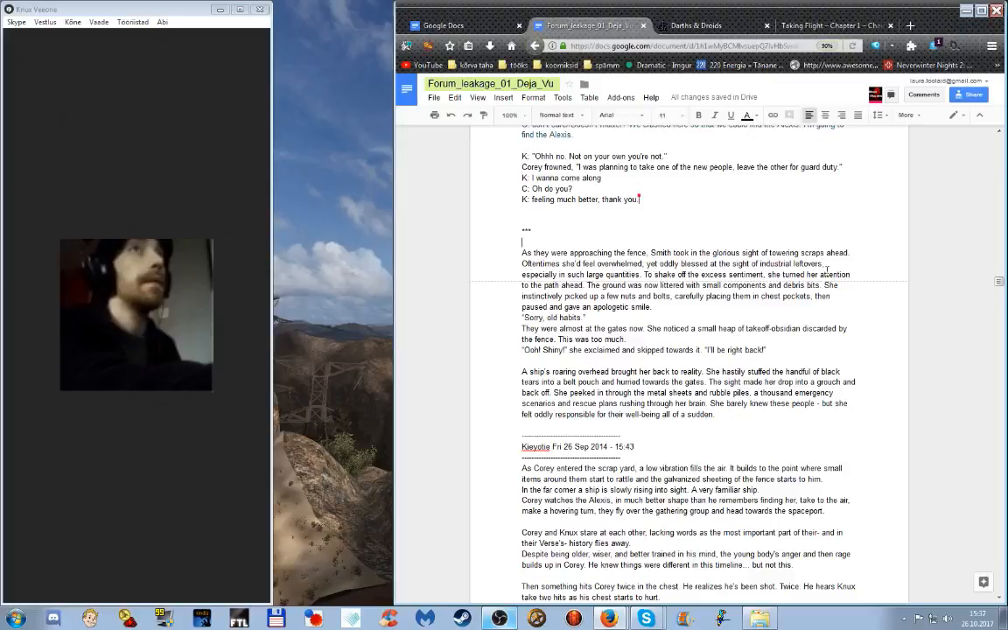
mouse_move(546, 273)
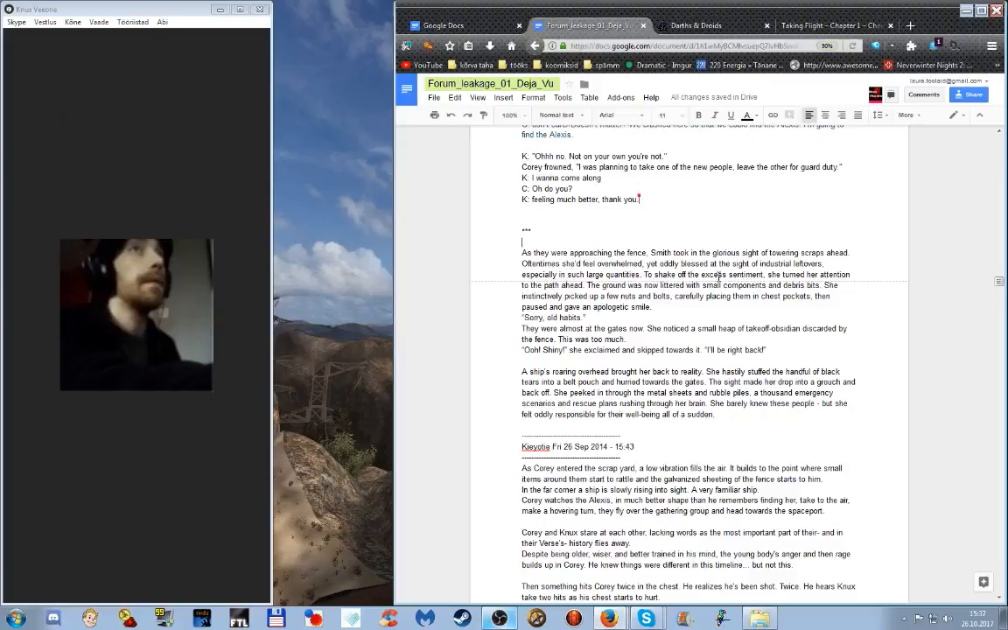
mouse_move(602, 296)
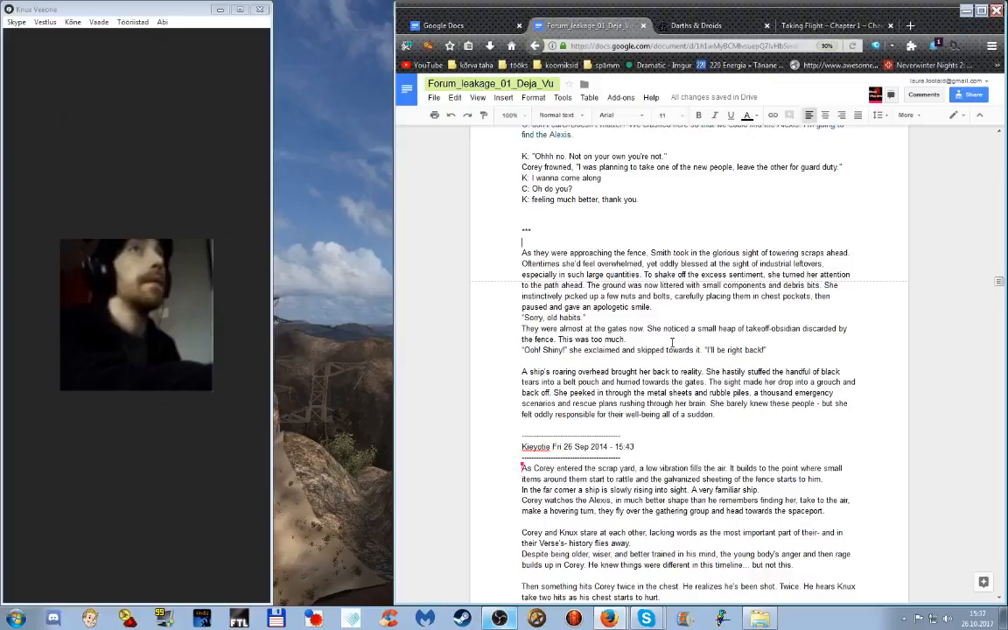
mouse_move(753, 335)
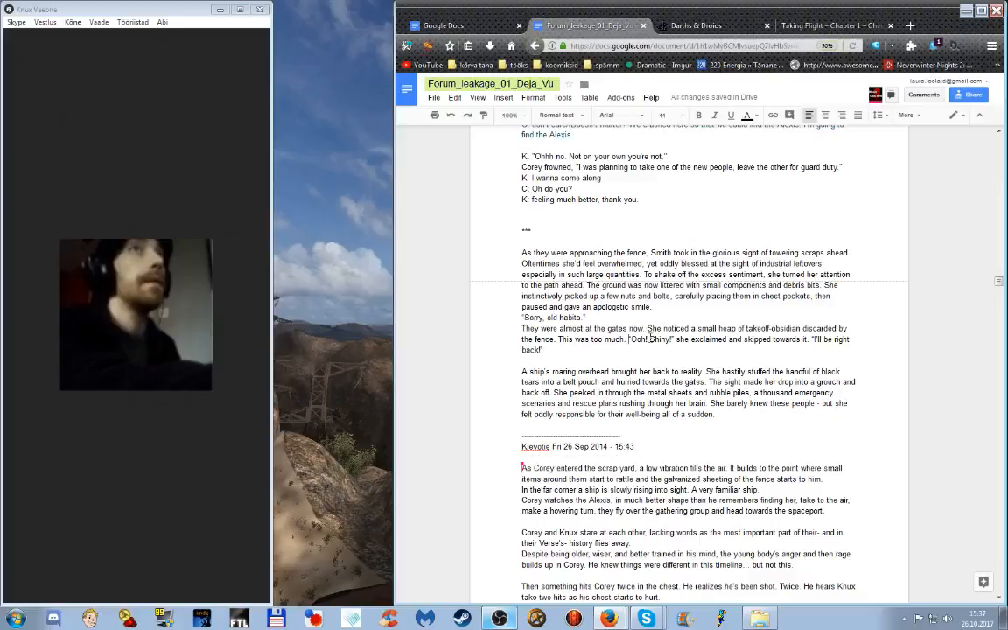
mouse_move(606, 366)
text(ahead )
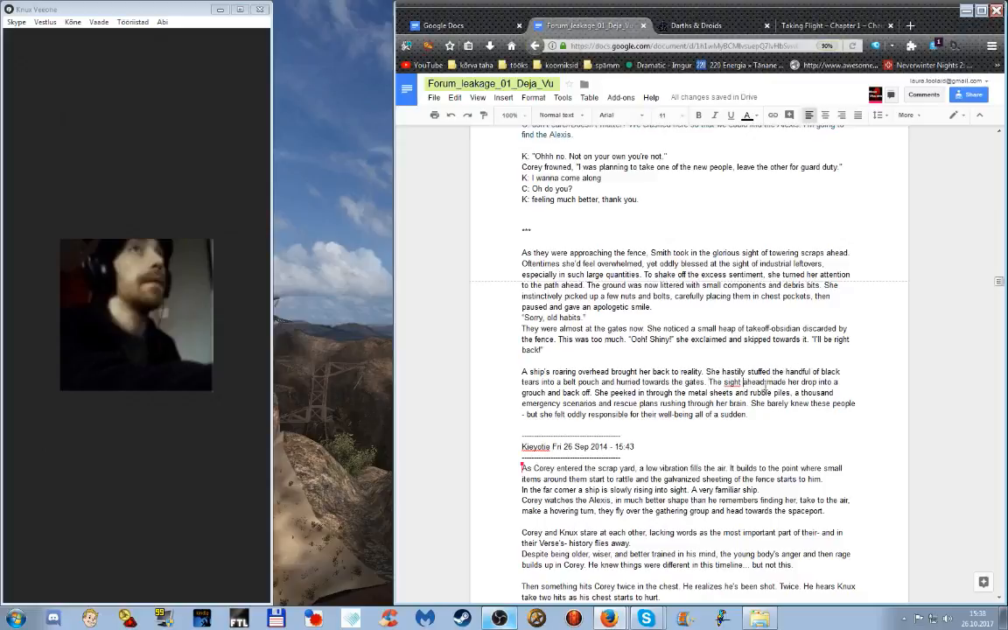
Reword the crouch sentence to 'The sight of her newly-found crew at a gunpoint…' on a new line
double_click(751, 382)
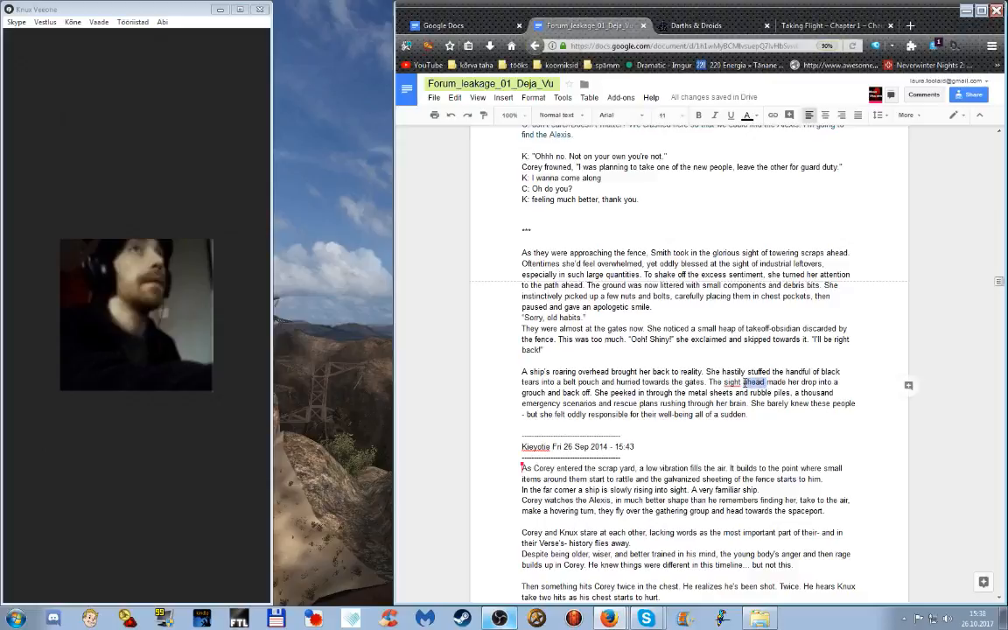
click(748, 115)
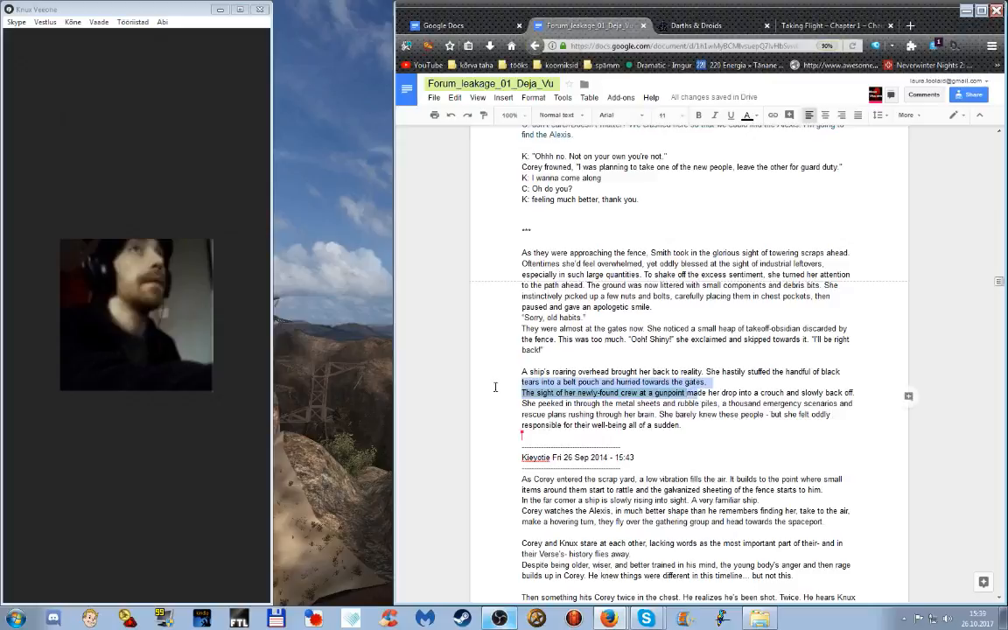
click(747, 115)
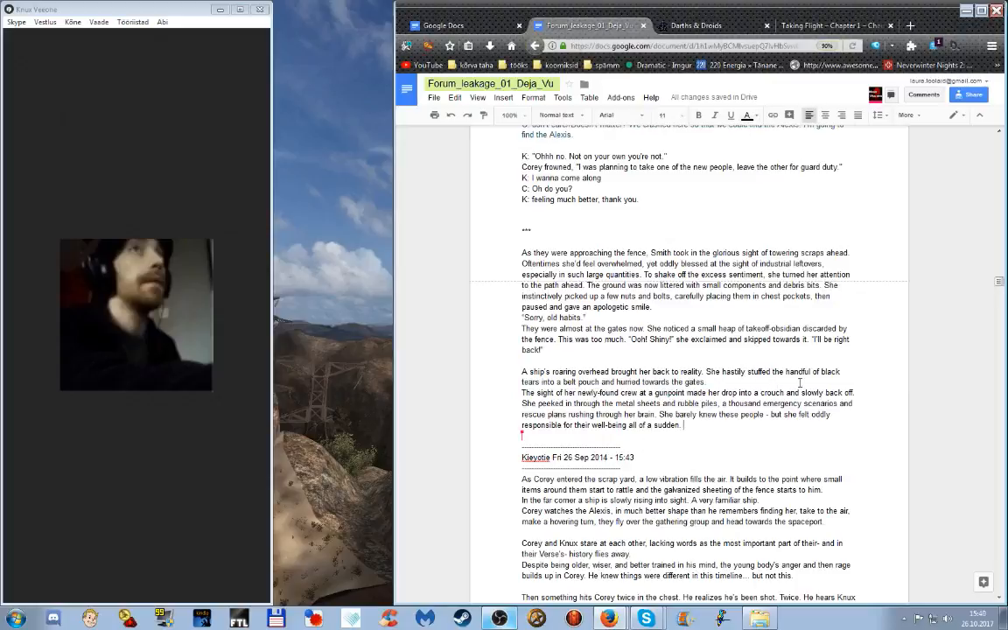
Scroll further down the draft before switching to the OBS window
scroll(down, 3)
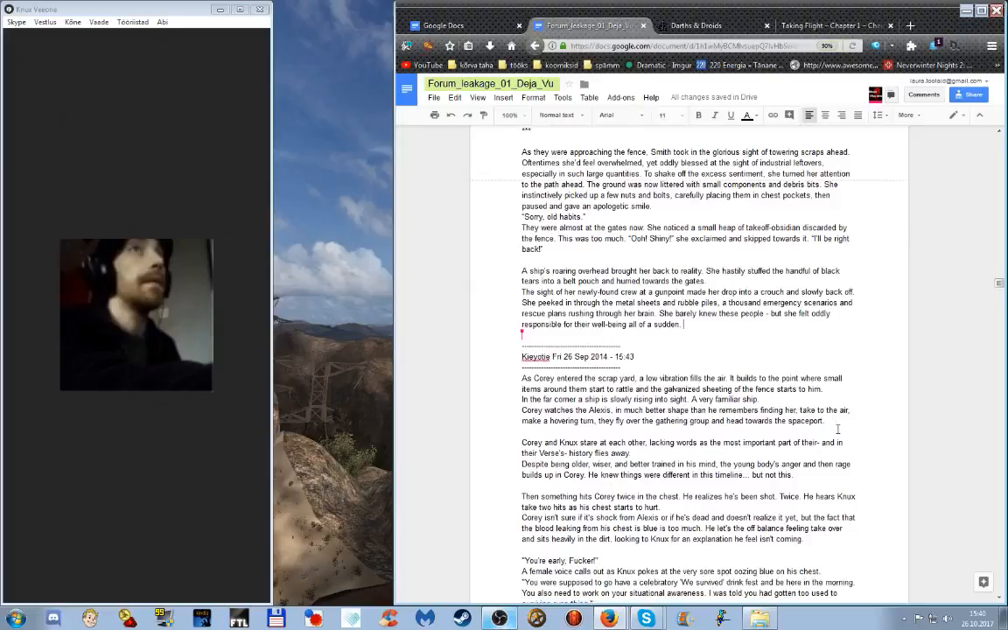
scroll(down, 3)
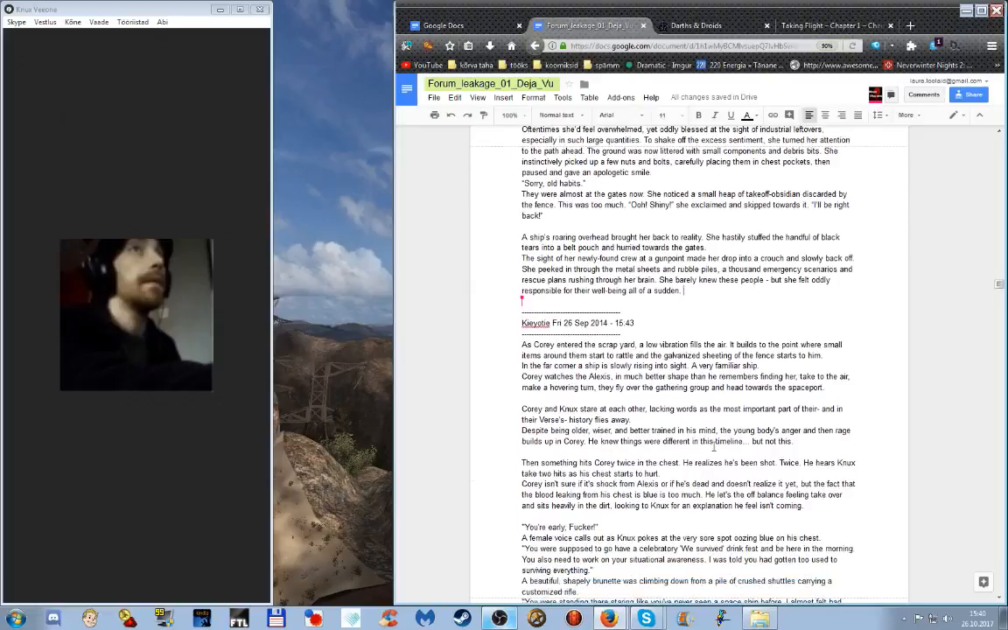
scroll(down, 3)
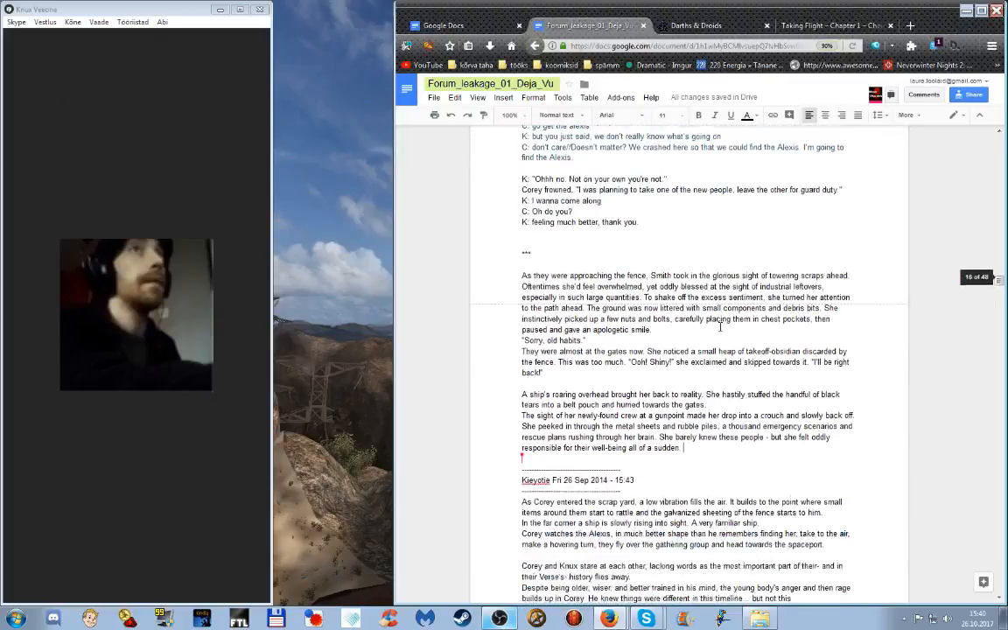
scroll(down, 3)
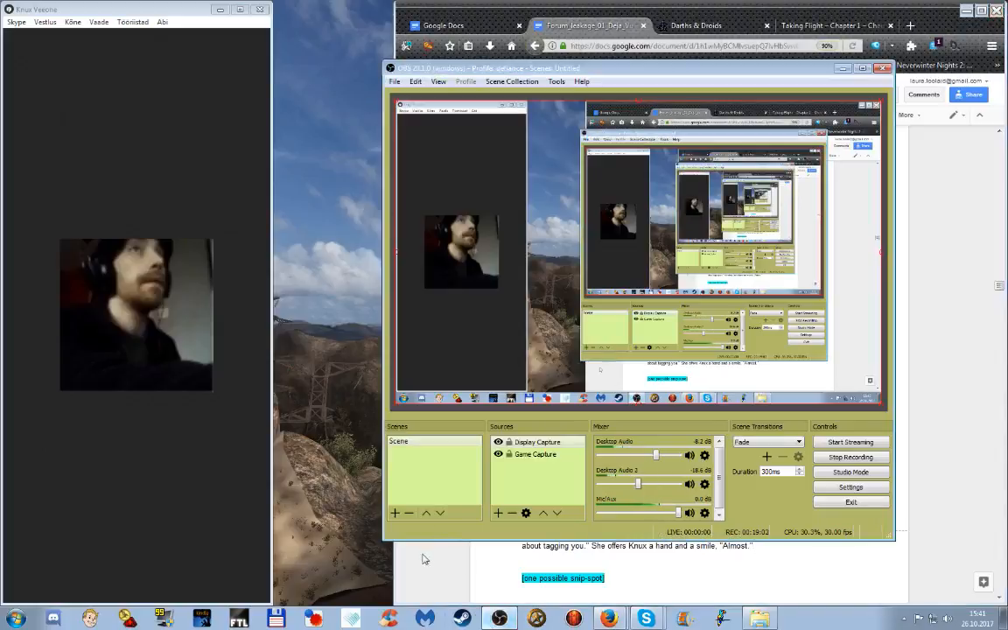
mouse_move(445, 559)
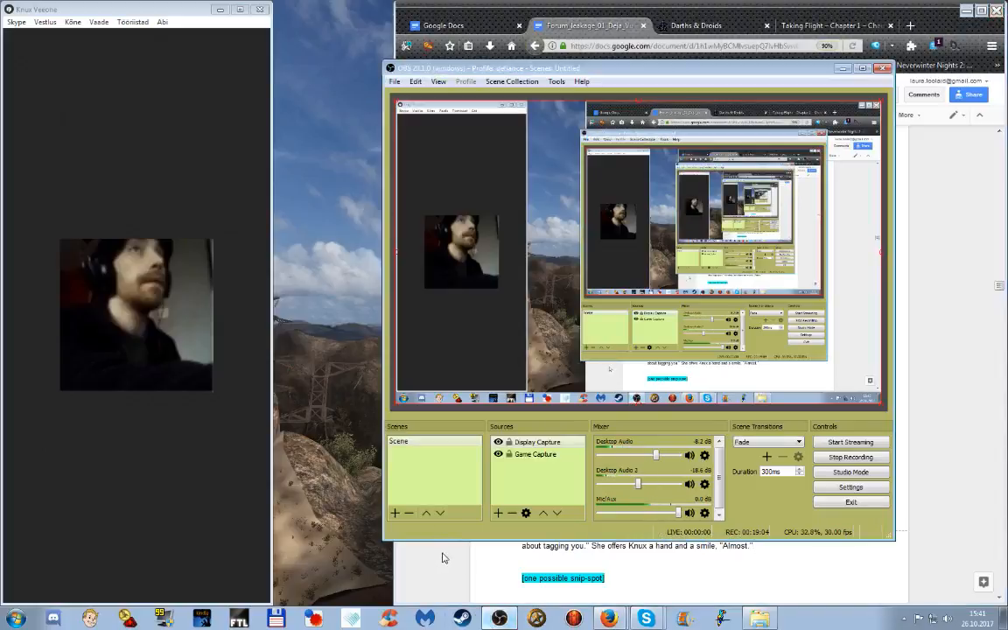